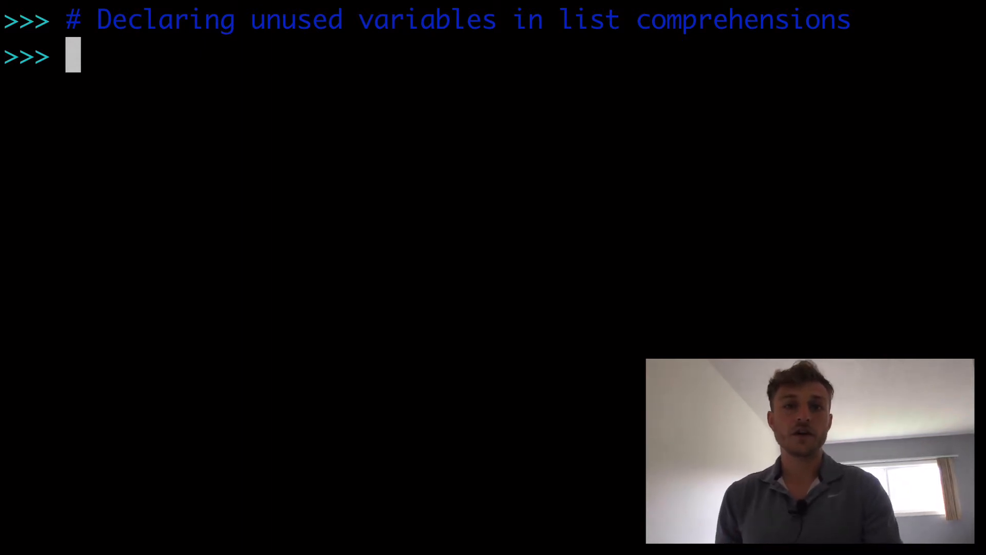
# Write the comprehension ["hello" for i in range(10)] and highlight its unused loop variable i
pyautogui.write('[""]')
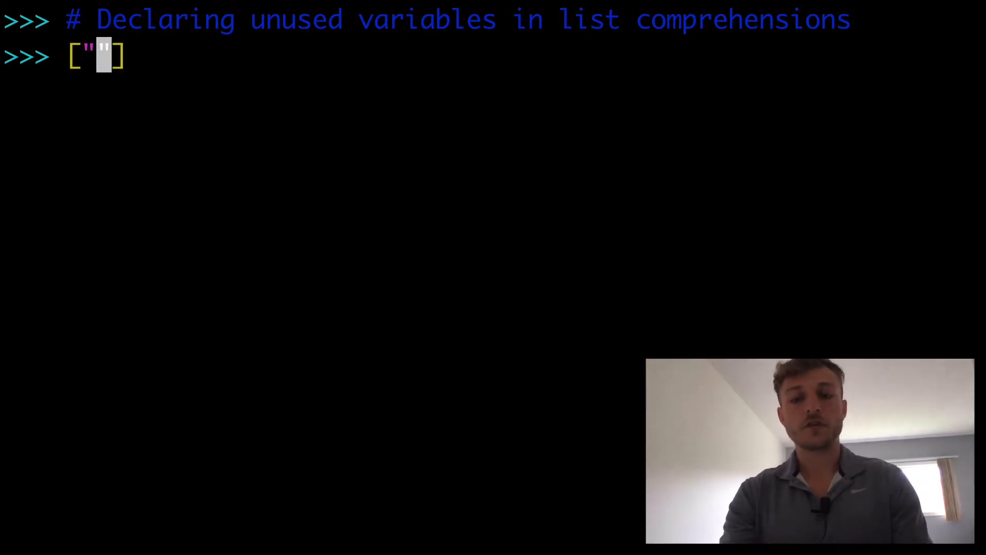
pyautogui.write('hello')
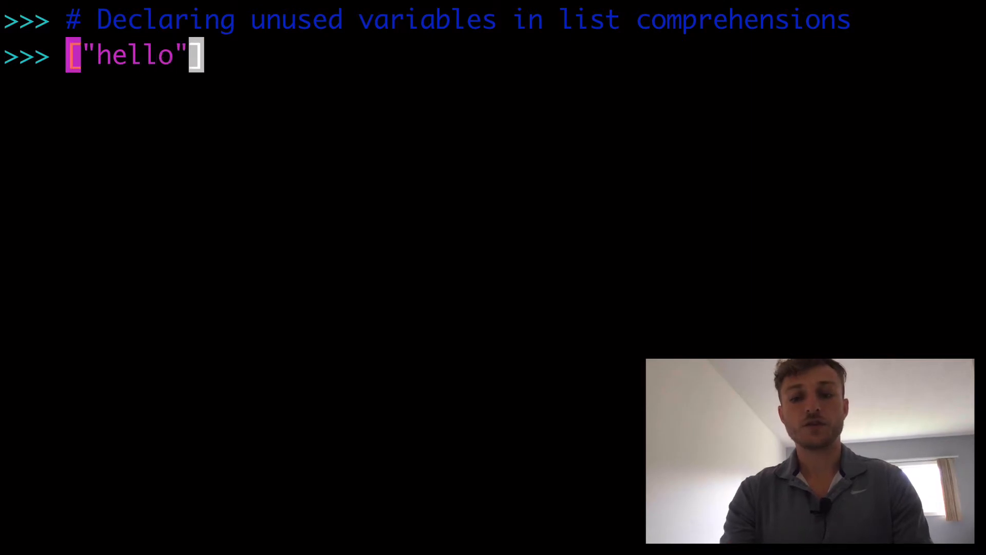
pyautogui.write('for i in range(10')
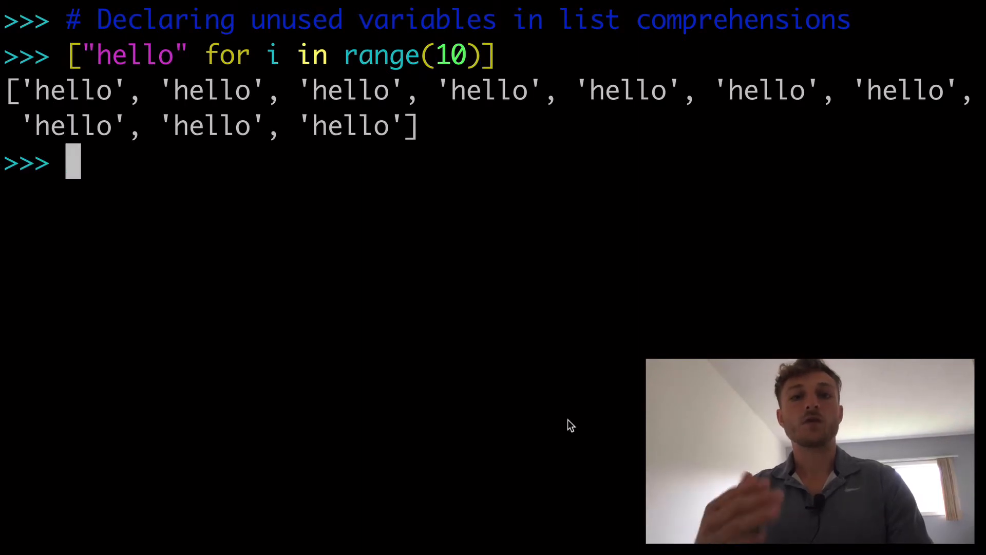
pyautogui.moveTo(12, 90); pyautogui.dragTo(416, 126)
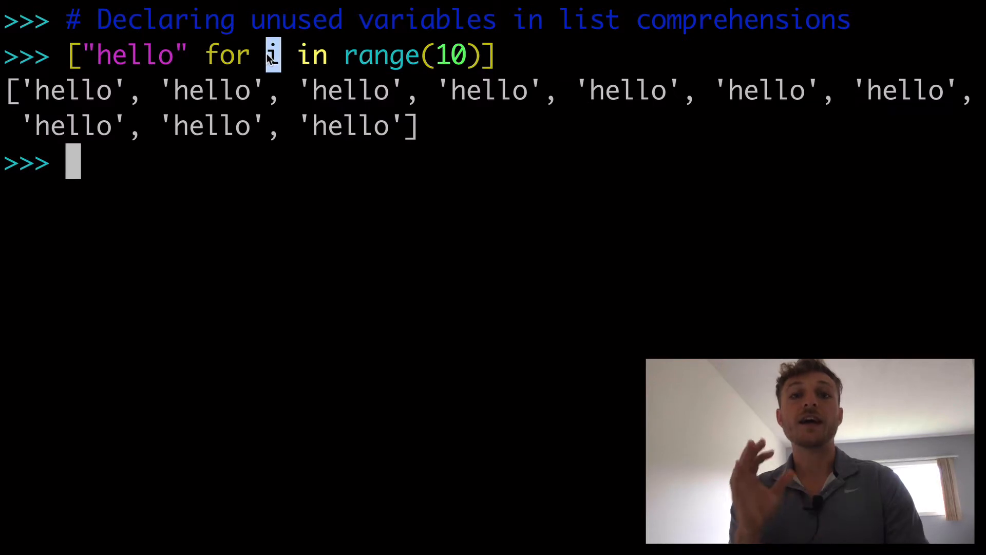
pyautogui.moveTo(289, 164)
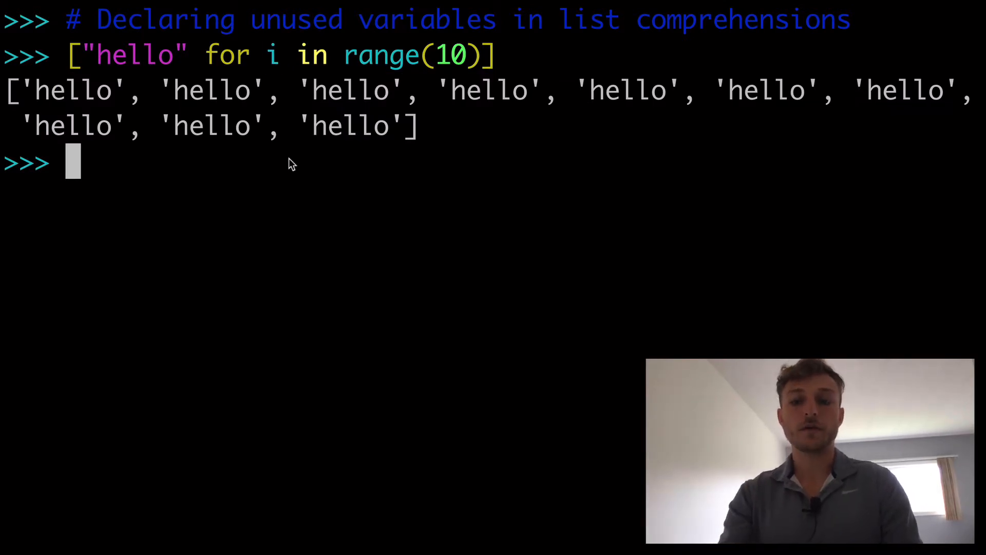
# Run ["hello" for i in range(10)] to get a list of ten 'hello' strings
pyautogui.write('["hello" for i in range(10)]')
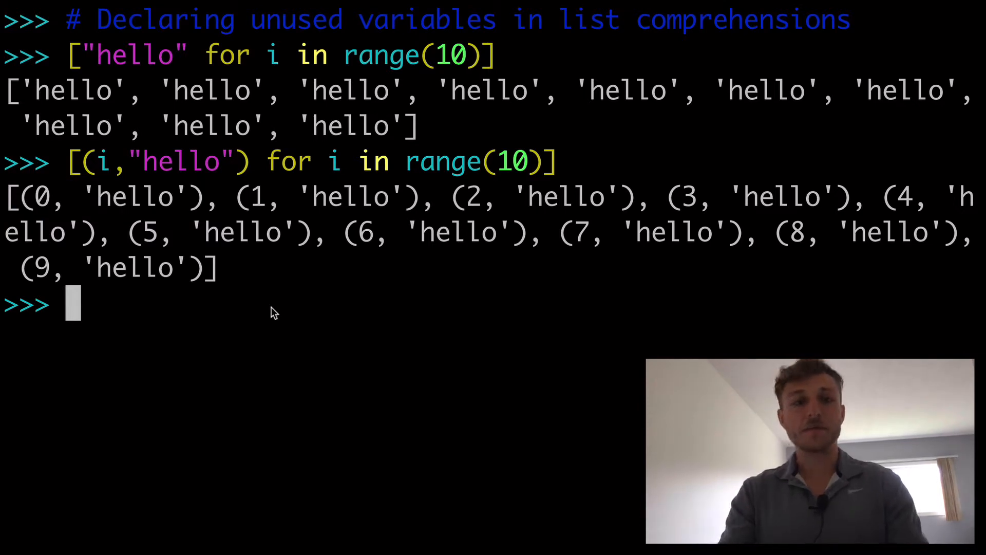
pyautogui.write('["hello" for i in range(10)]')
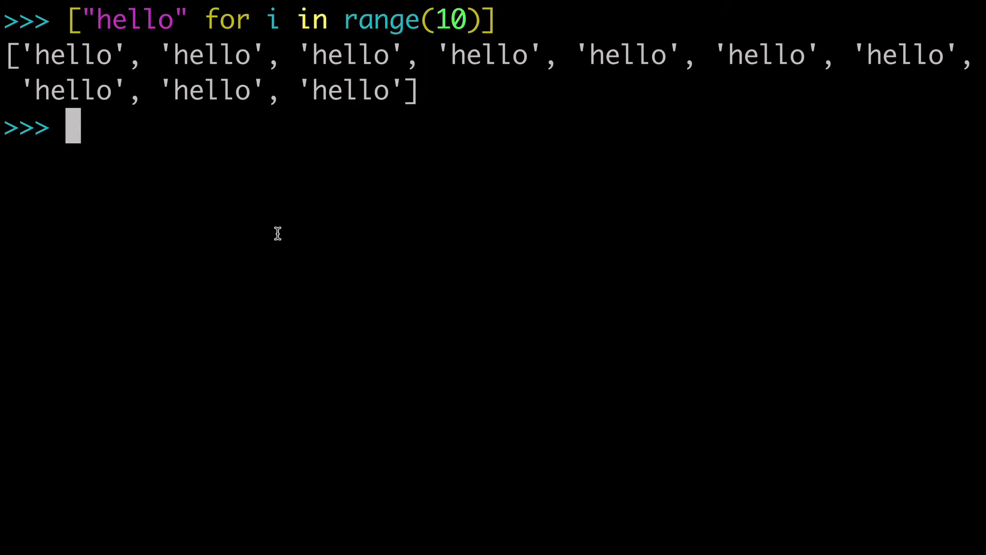
# Review the 'Disregarding python variables' question's for-loop code, glancing at the two related question tabs
pyautogui.doubleClick(269, 18)
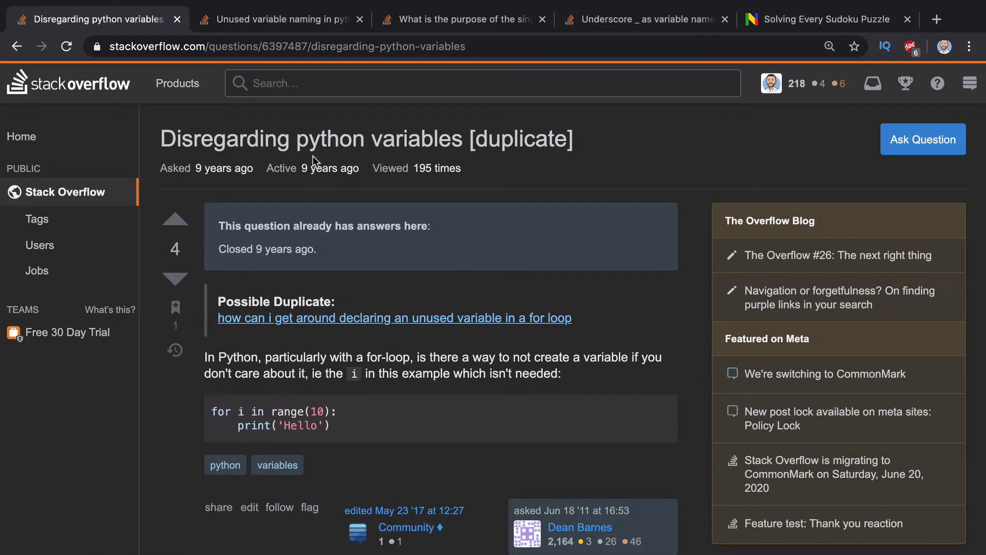
pyautogui.moveTo(322, 439)
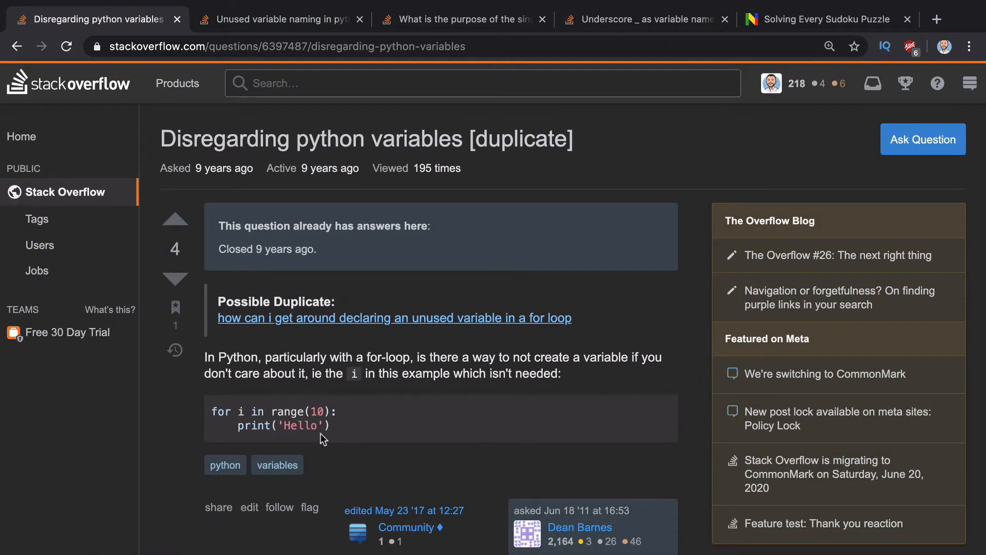
pyautogui.moveTo(214, 411); pyautogui.dragTo(330, 426)
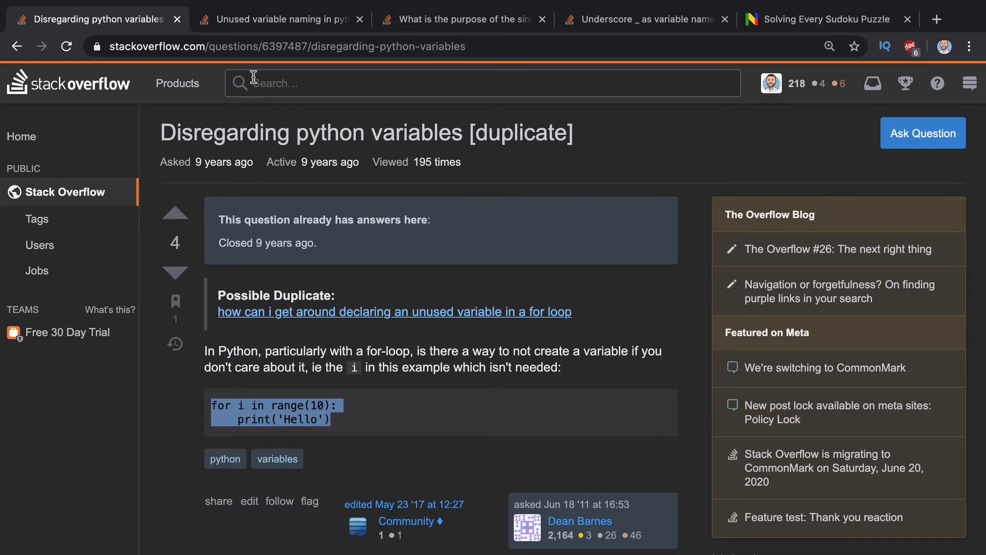
pyautogui.click(462, 19)
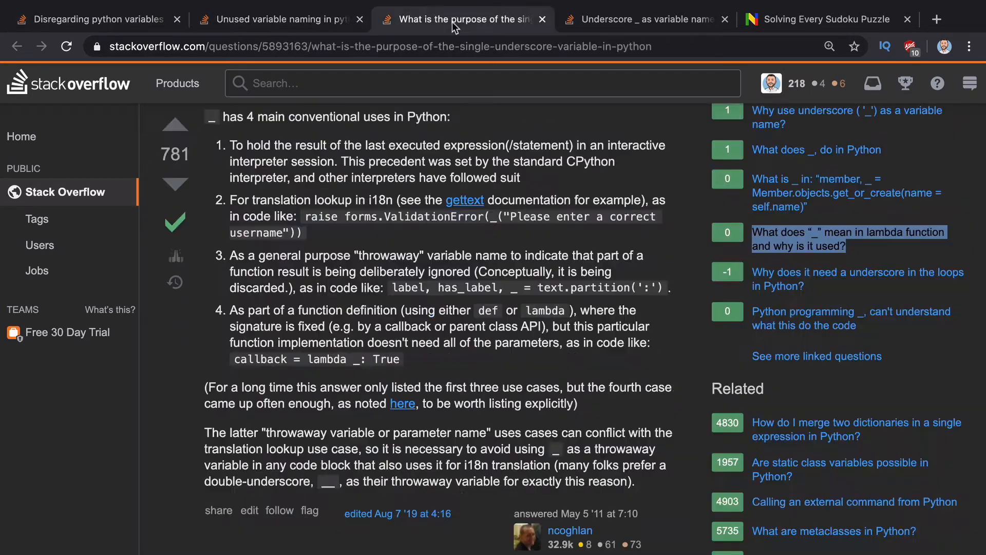
pyautogui.click(641, 19)
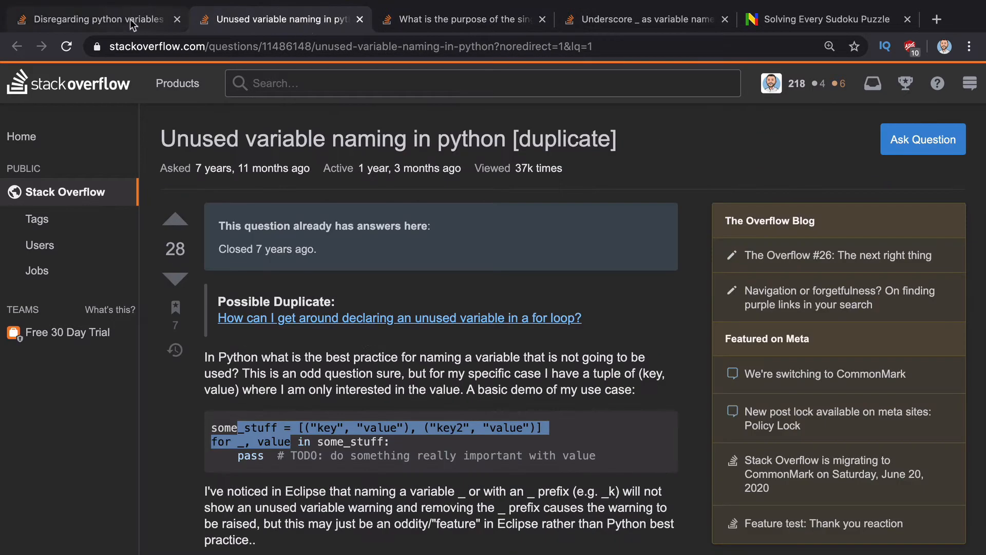
pyautogui.click(95, 19)
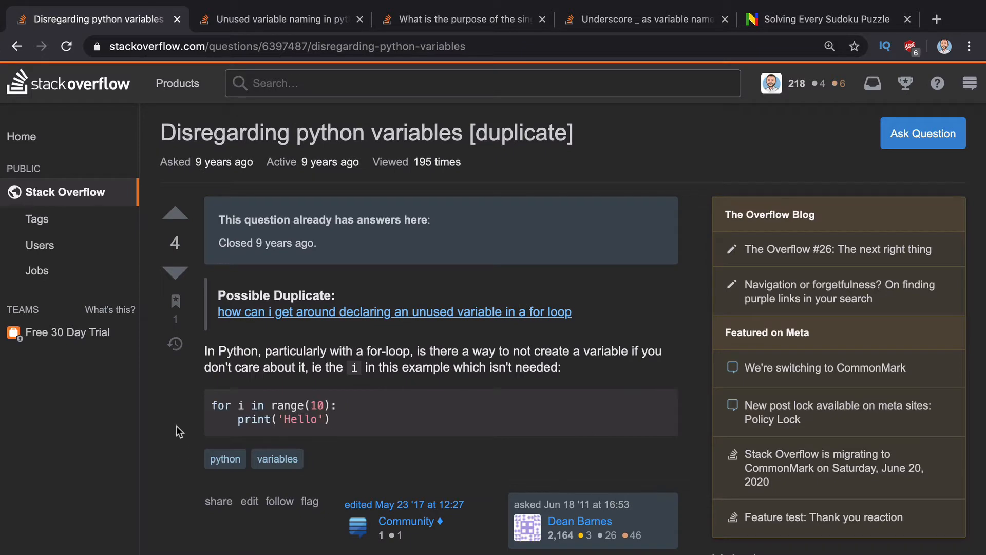
pyautogui.scroll(-3)
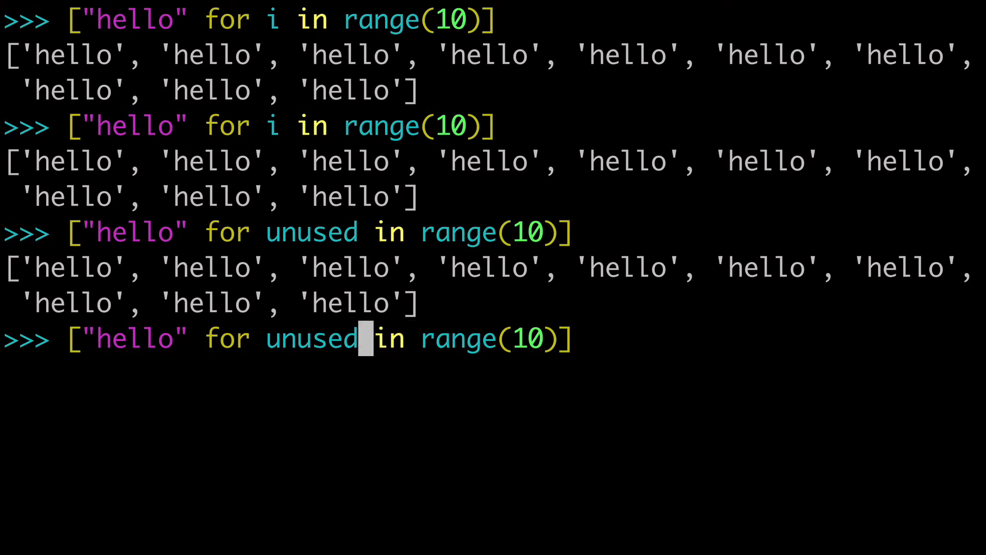
# Rerun the comprehension with the loop variable renamed to dummy, then to _, still yielding ten 'hello'
pyautogui.write('dummy')
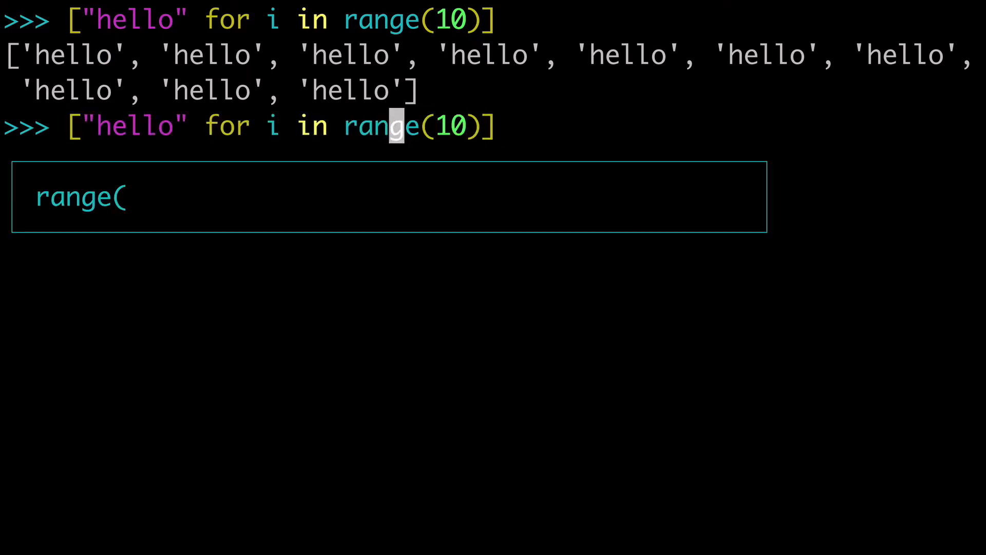
pyautogui.write('_')
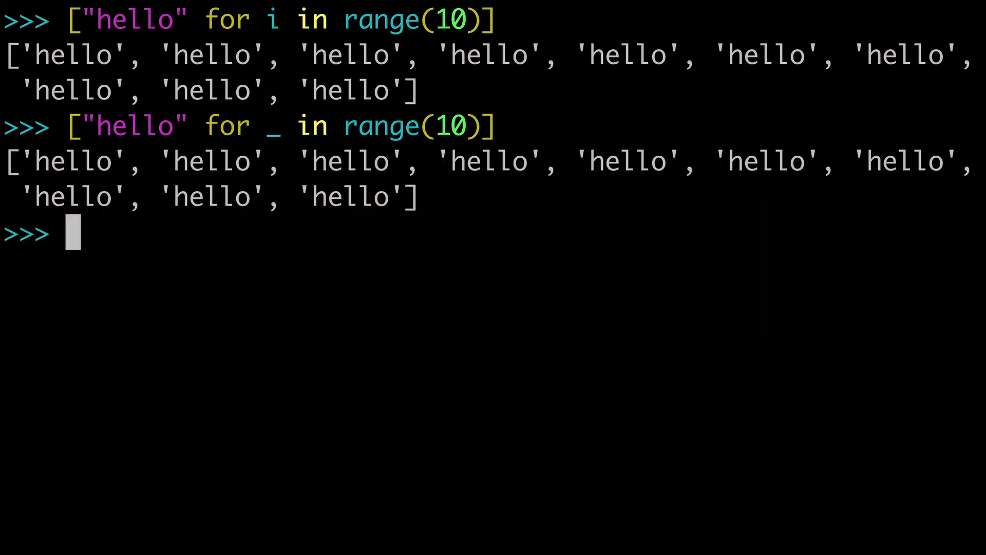
pyautogui.doubleClick(270, 125)
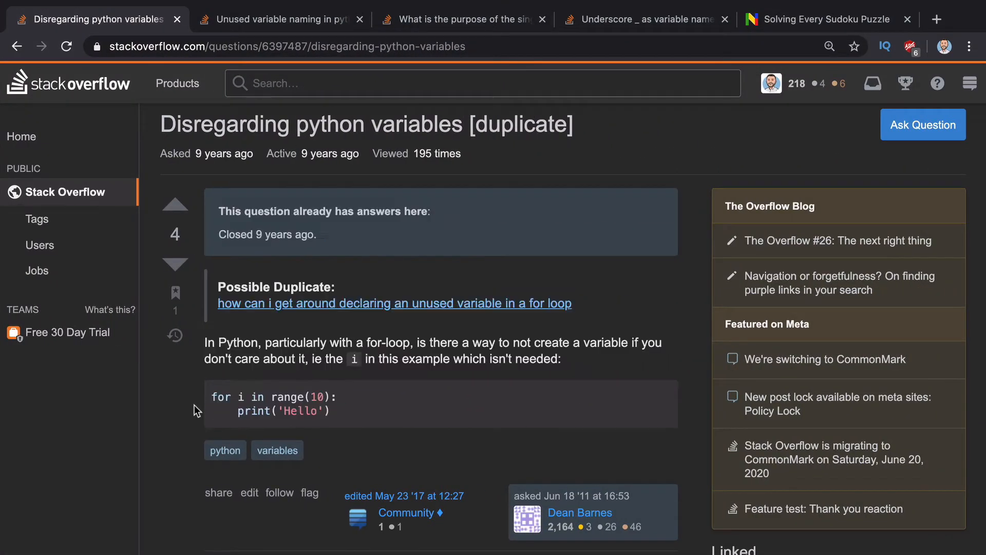
# Scroll to the accepted answer and highlight its recommendation of `for _ in range(10)`
pyautogui.scroll(-3)
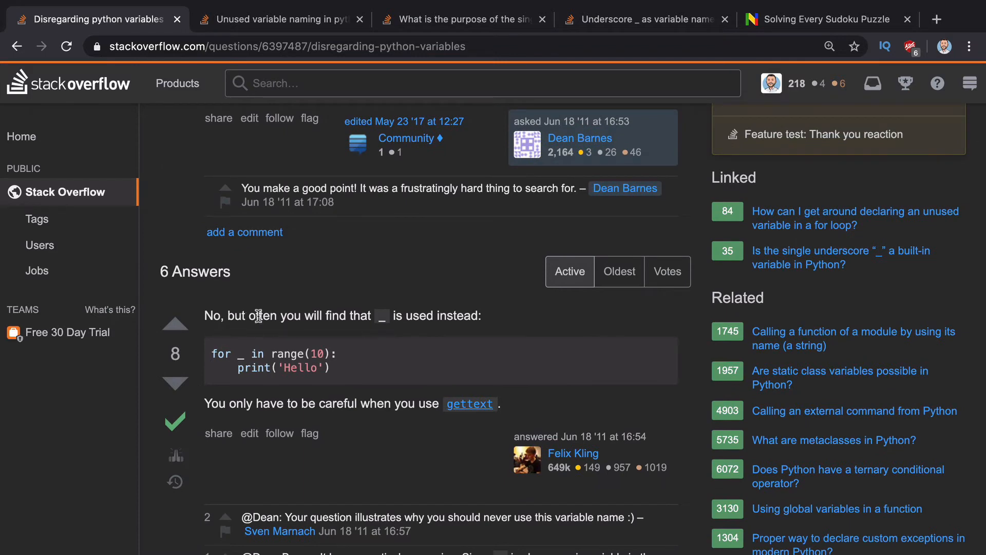
pyautogui.moveTo(249, 315); pyautogui.dragTo(424, 315)
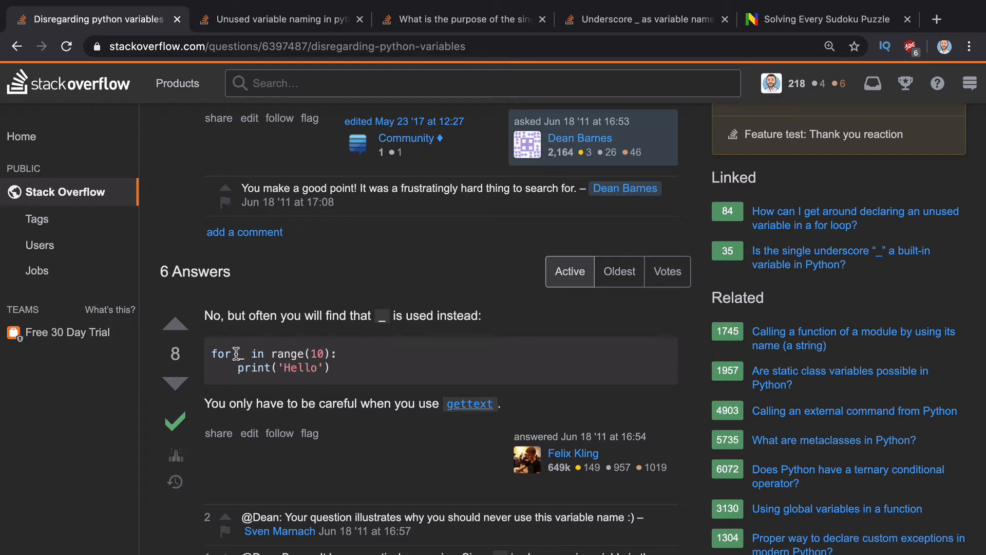
pyautogui.moveTo(237, 353); pyautogui.dragTo(338, 353)
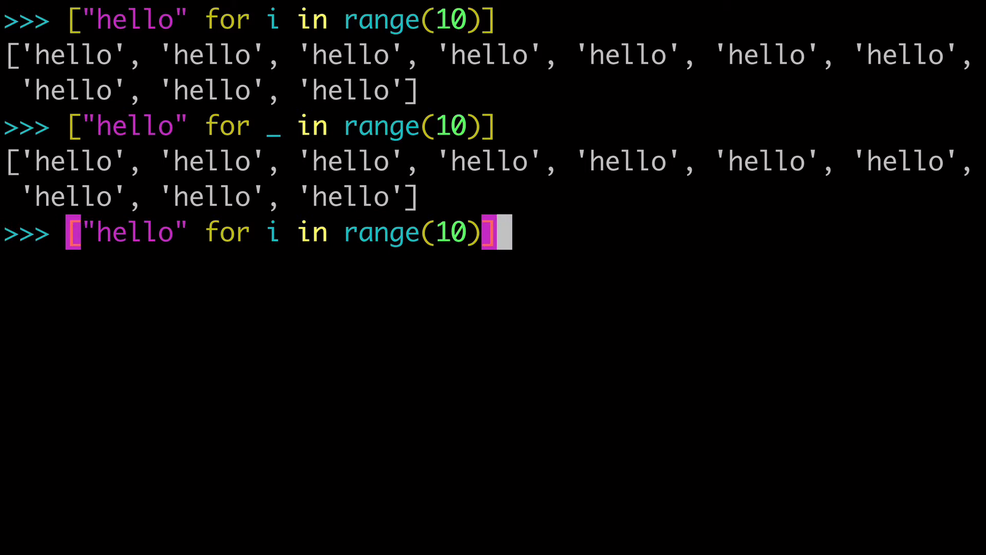
# Recall the _ comprehension, then view the 'Unused variable naming in python' question's for _, value loop
pyautogui.write('_')
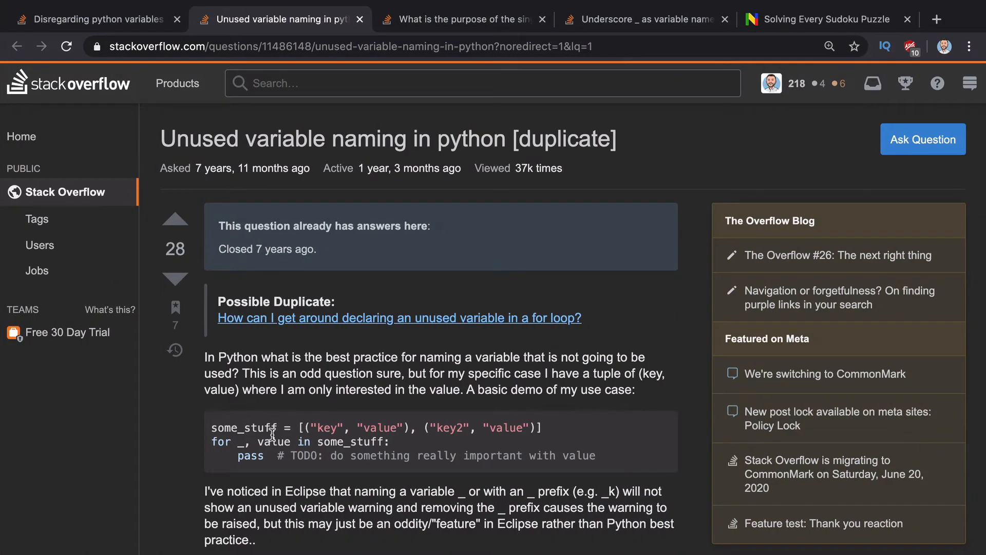
pyautogui.scroll(-3)
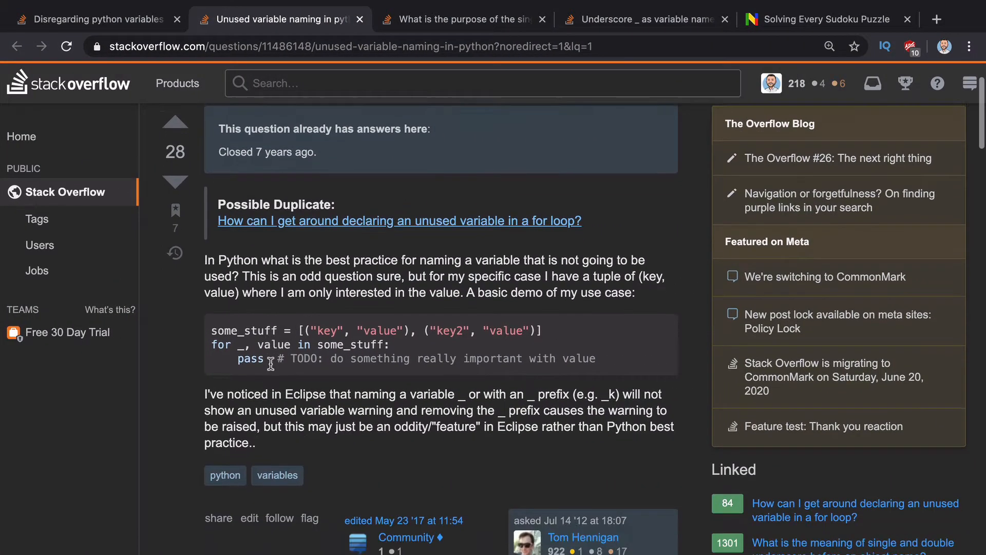
pyautogui.scroll(-3)
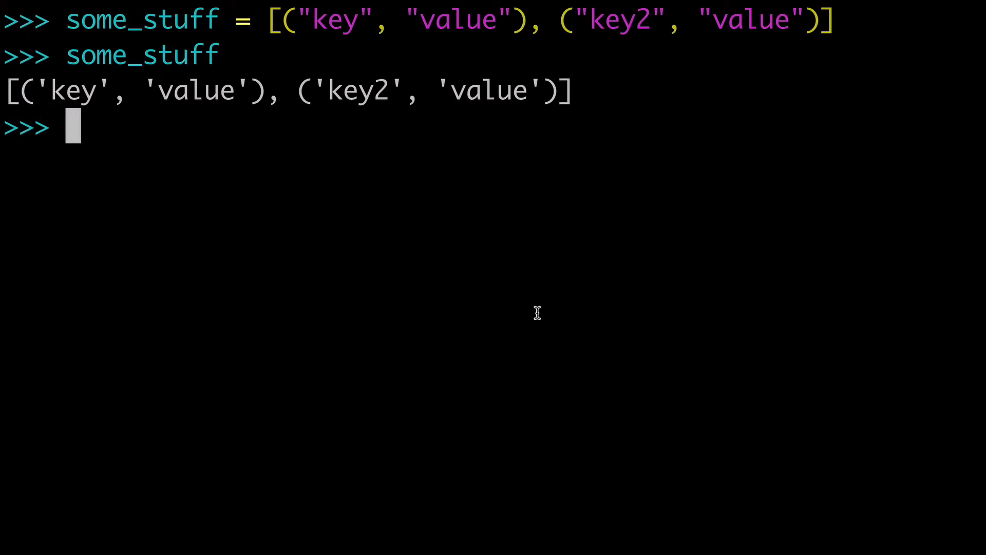
# Run comprehensions over some_stuff unpacking key,value, returning 'hello' for each pair and then each key
pyautogui.write('["hello" for _ in range(10)')
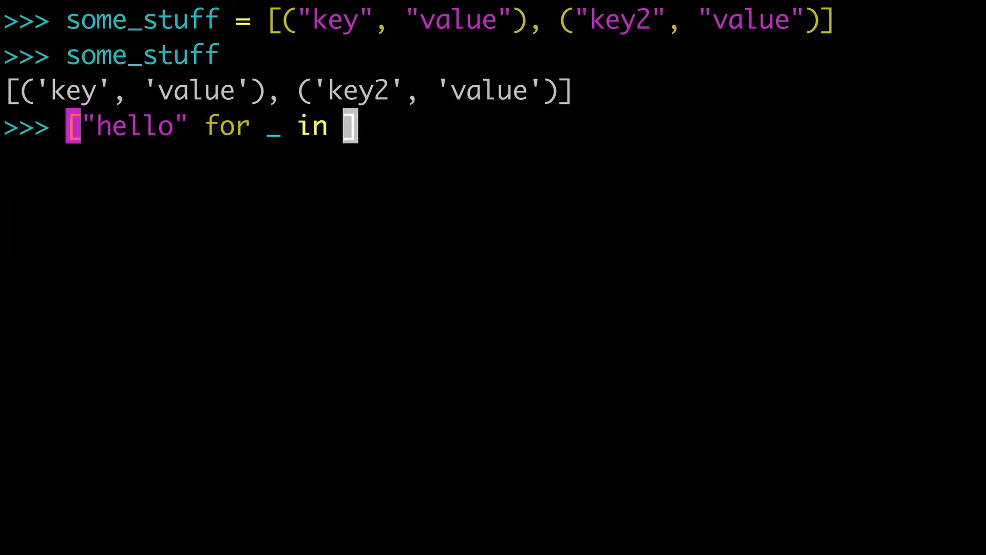
pyautogui.write('some_stuff')
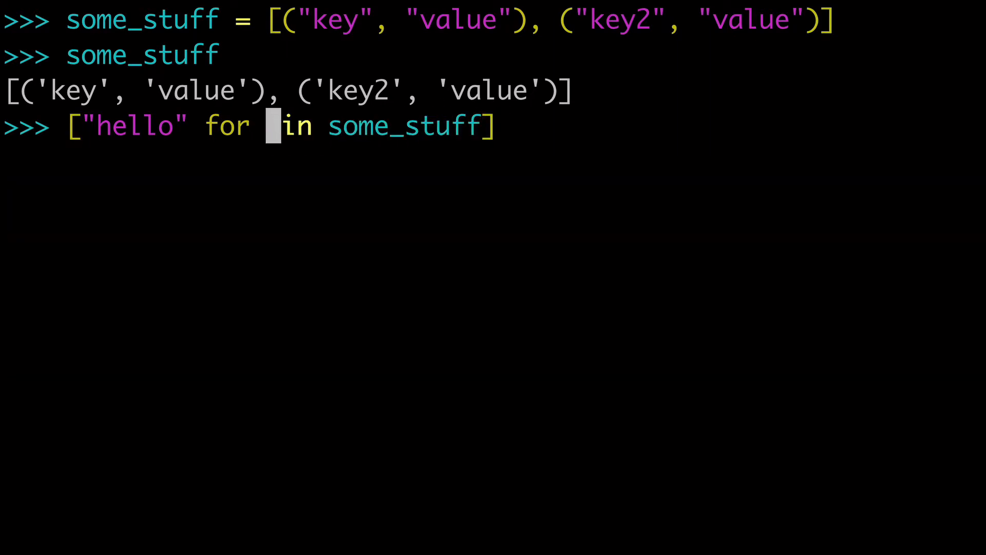
pyautogui.write('key,value')
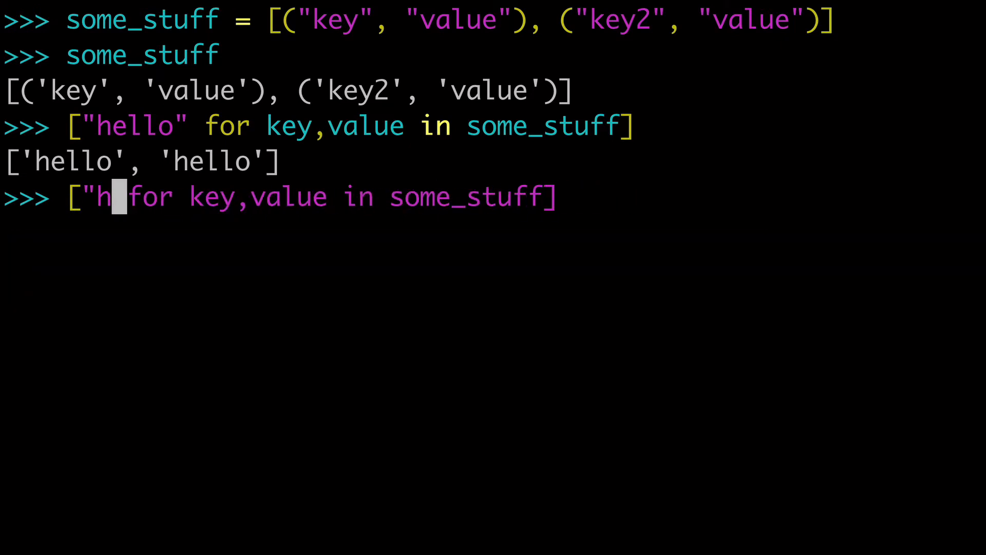
pyautogui.press('Return')
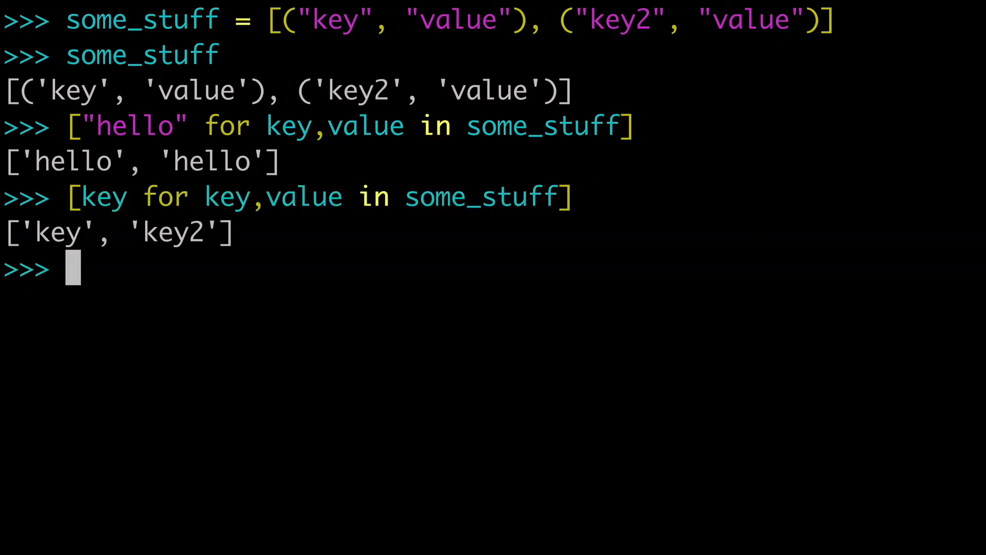
# Change the expression from key to value so the comprehension returns every value
pyautogui.doubleClick(72, 90)
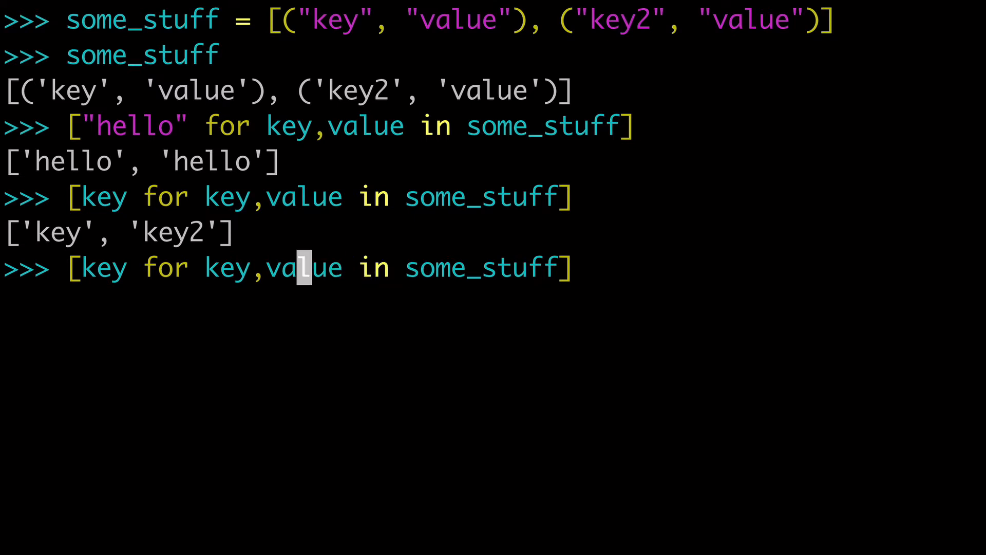
pyautogui.press('BackSpace')
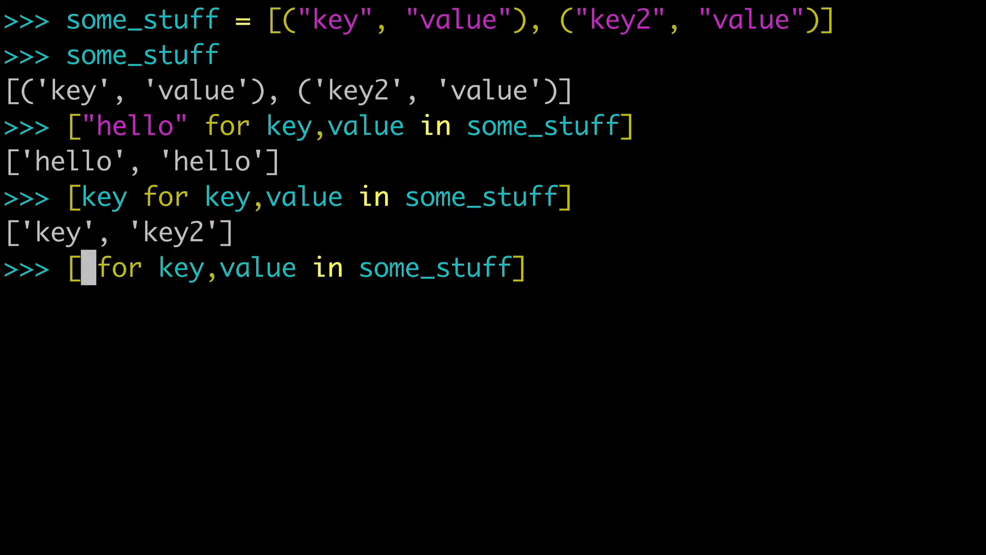
pyautogui.write('value')
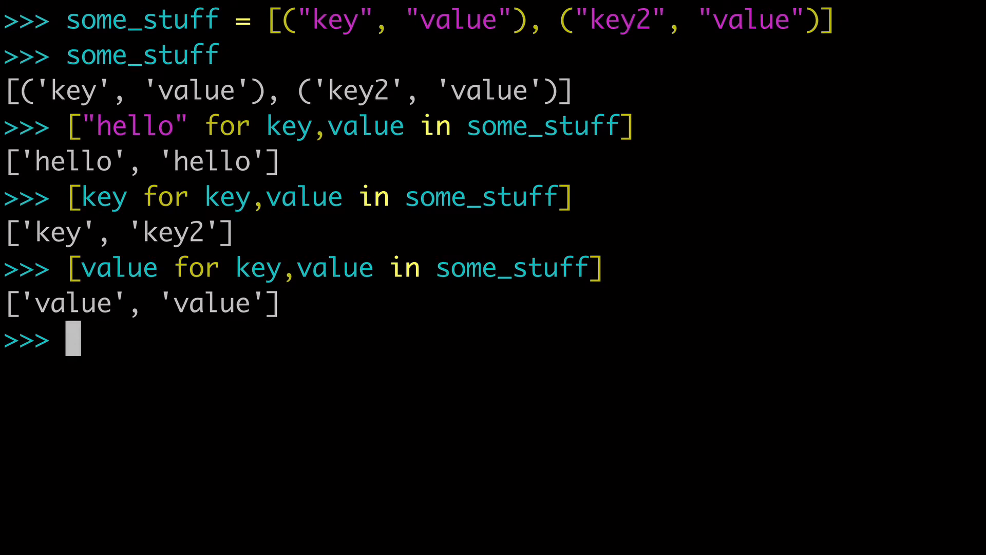
pyautogui.moveTo(142, 196)
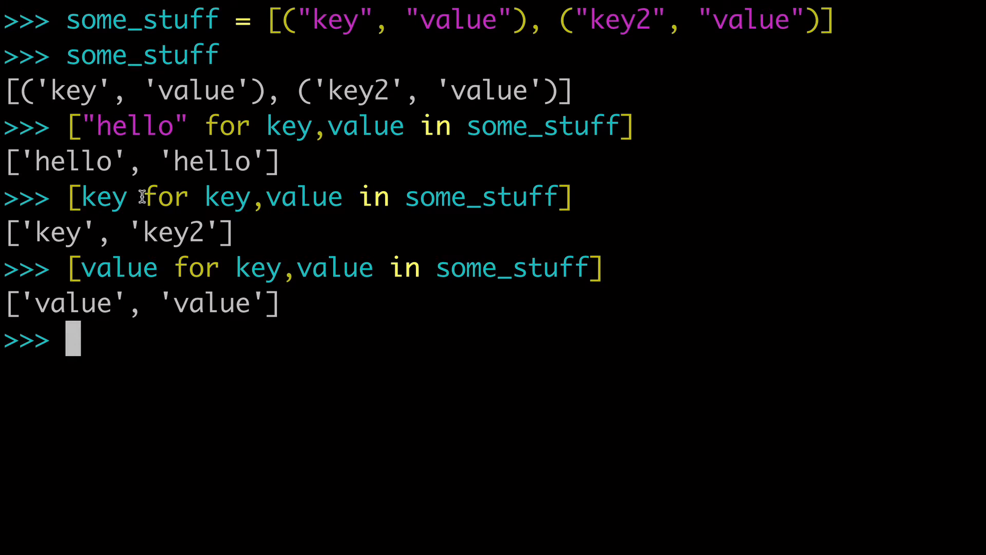
# Highlight the values comprehension rewritten with _ for the unused key, then return to Stack Overflow
pyautogui.doubleClick(126, 267)
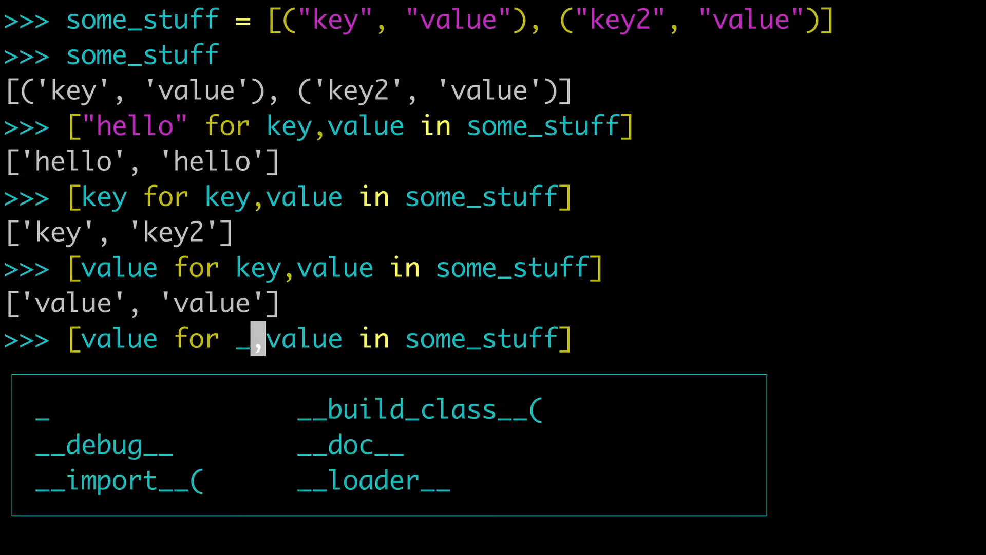
pyautogui.doubleClick(113, 338)
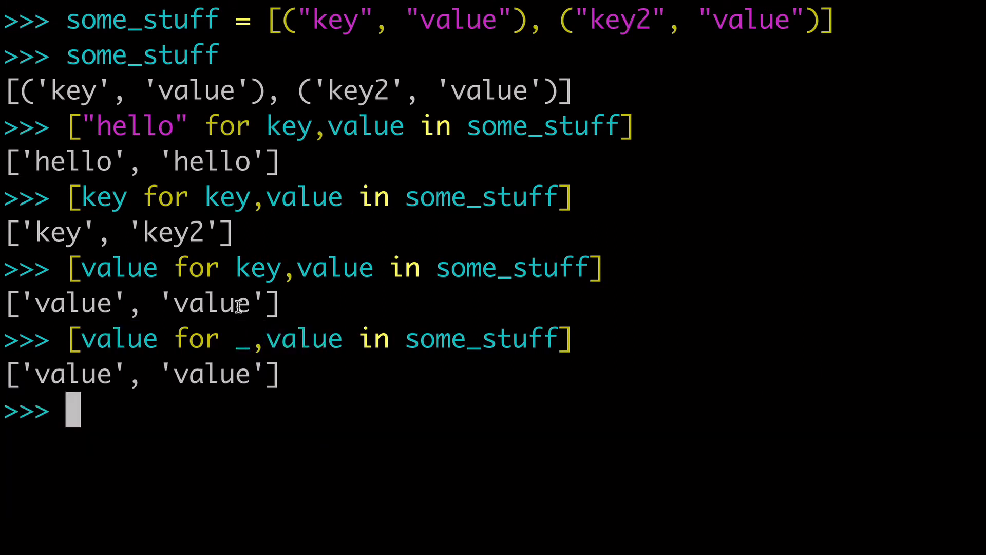
pyautogui.tripleClick(138, 374)
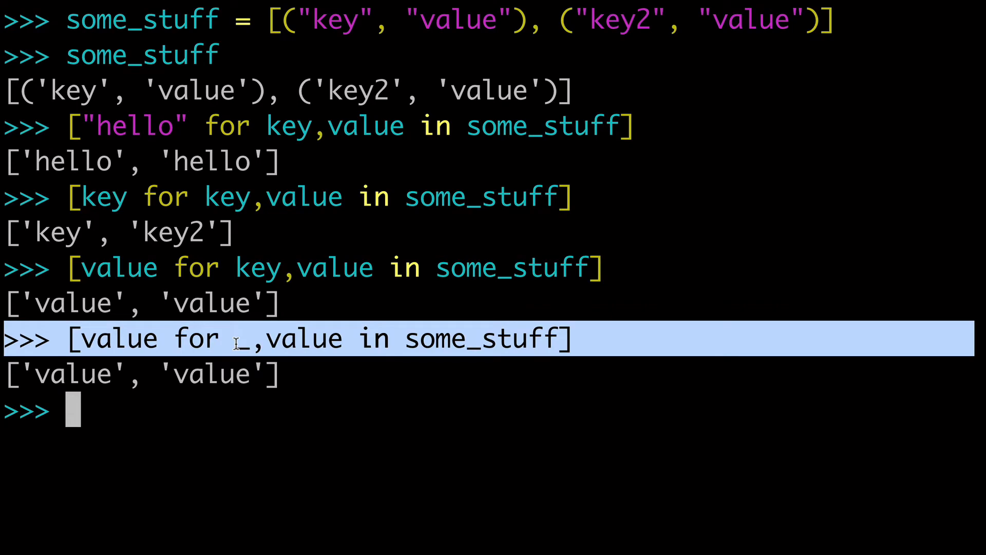
pyautogui.click(280, 19)
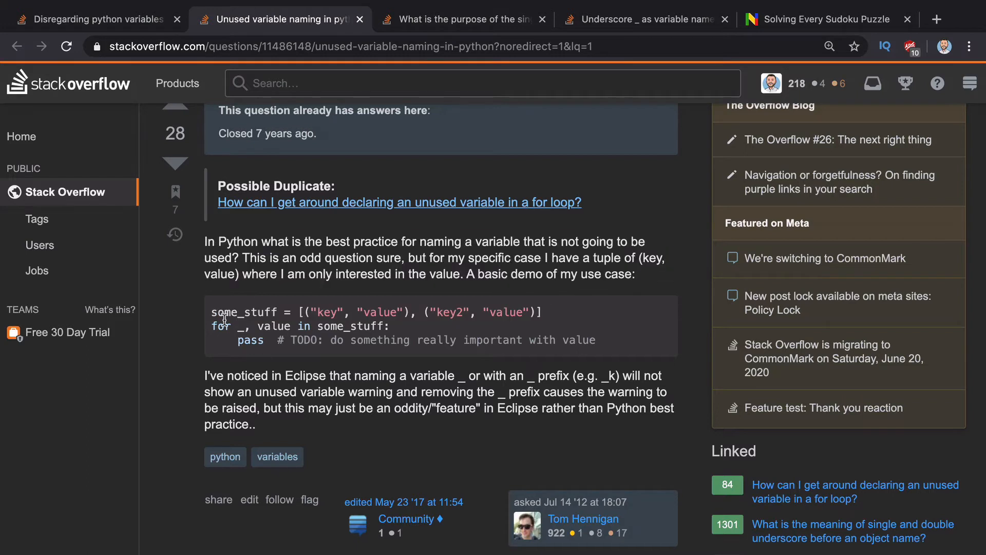
# Highlight '_, value' in the question's code and scroll to the answers recommending _ for ignored values
pyautogui.moveTo(233, 325); pyautogui.dragTo(288, 325)
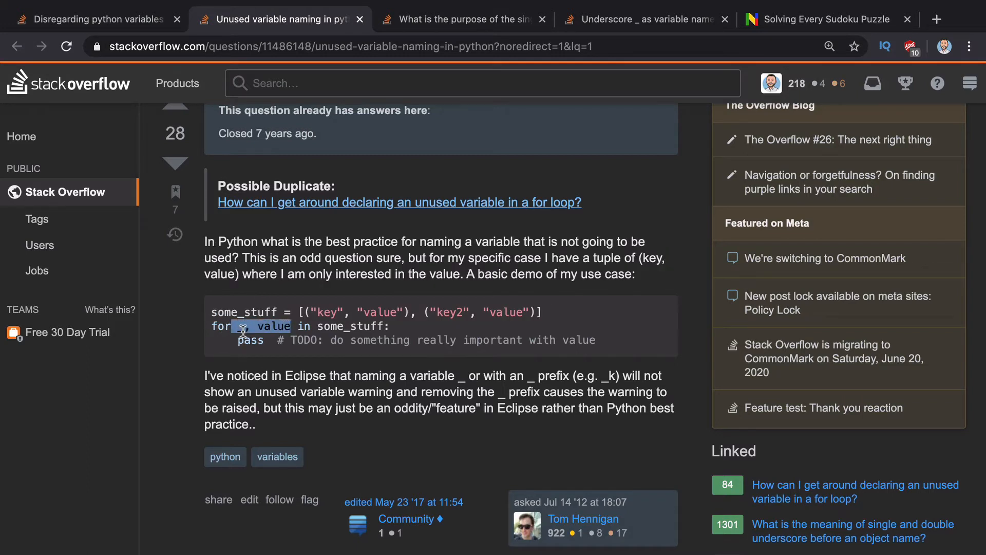
pyautogui.scroll(-3)
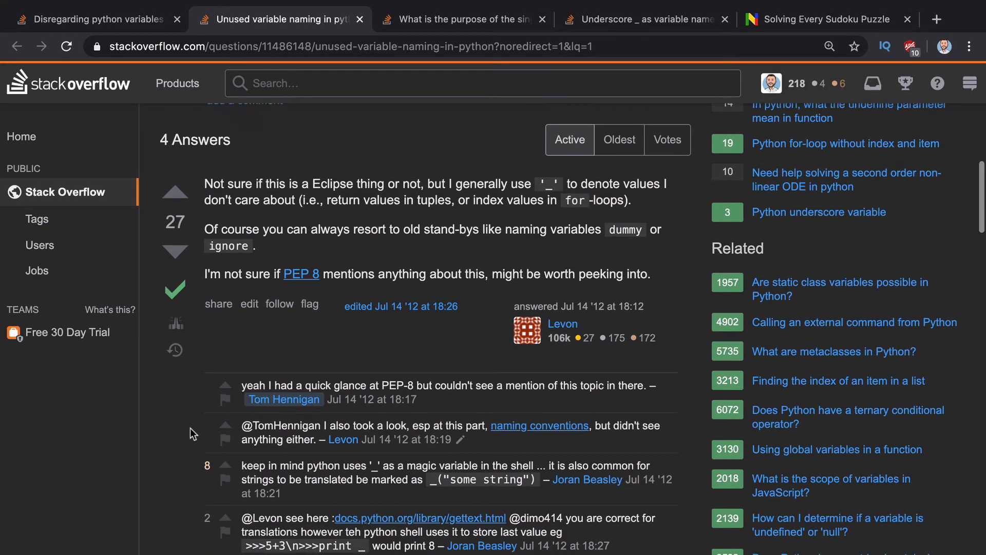
pyautogui.scroll(-3)
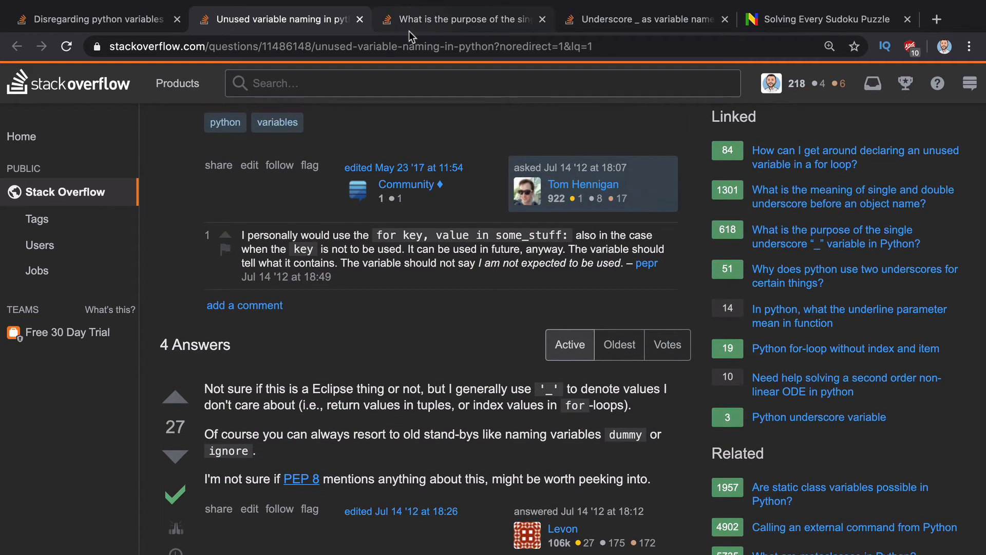
# View the single-underscore purpose question's for _ in line and its accepted answer listing four uses of _
pyautogui.click(463, 18)
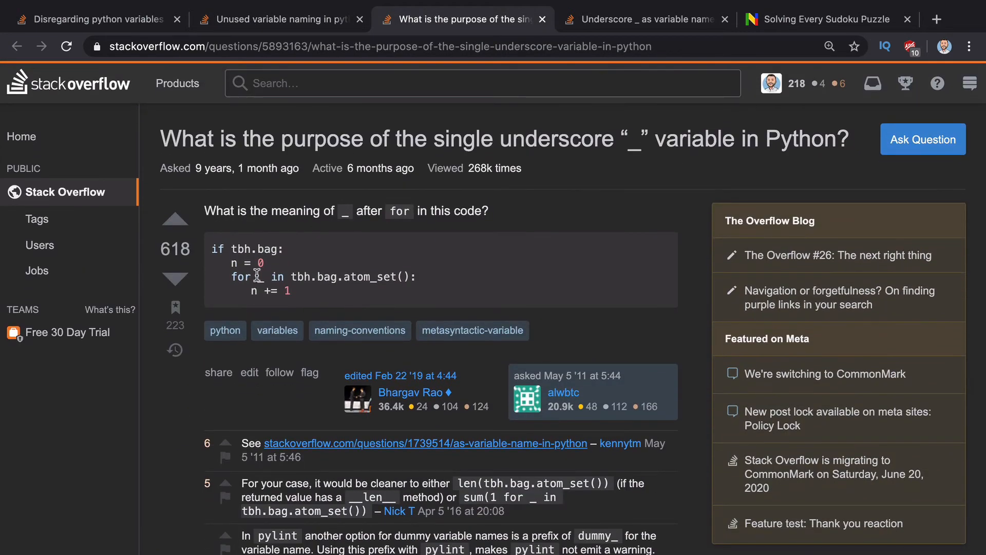
pyautogui.tripleClick(314, 277)
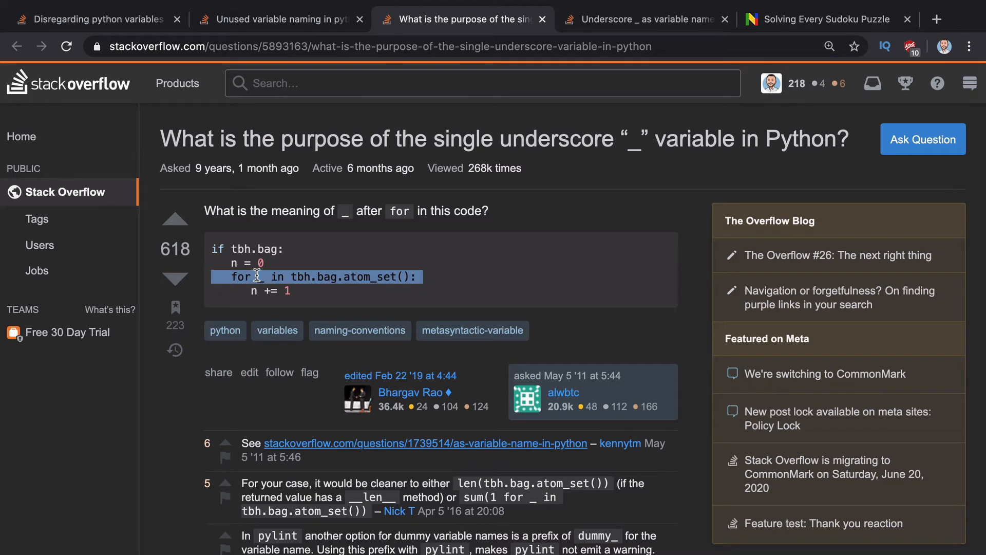
pyautogui.scroll(-3)
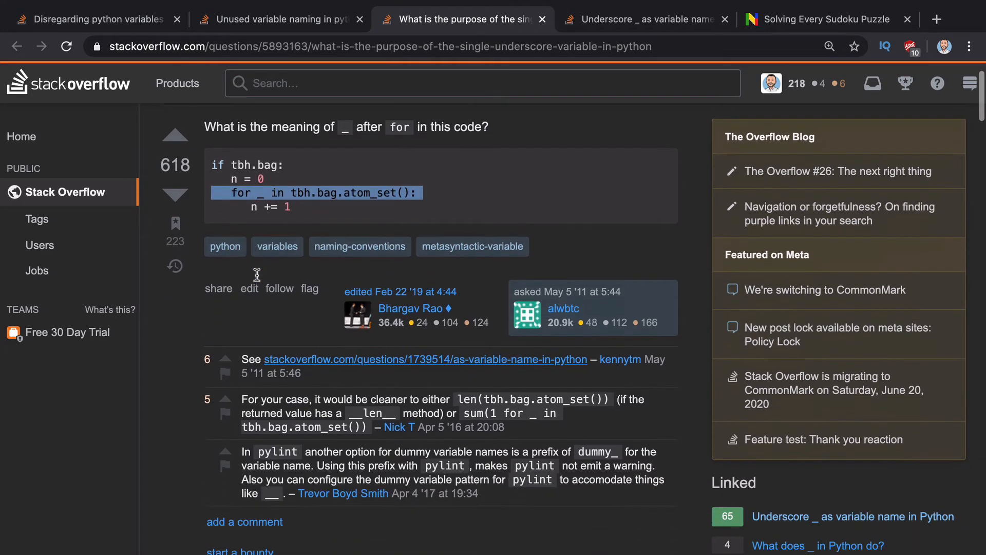
pyautogui.scroll(-3)
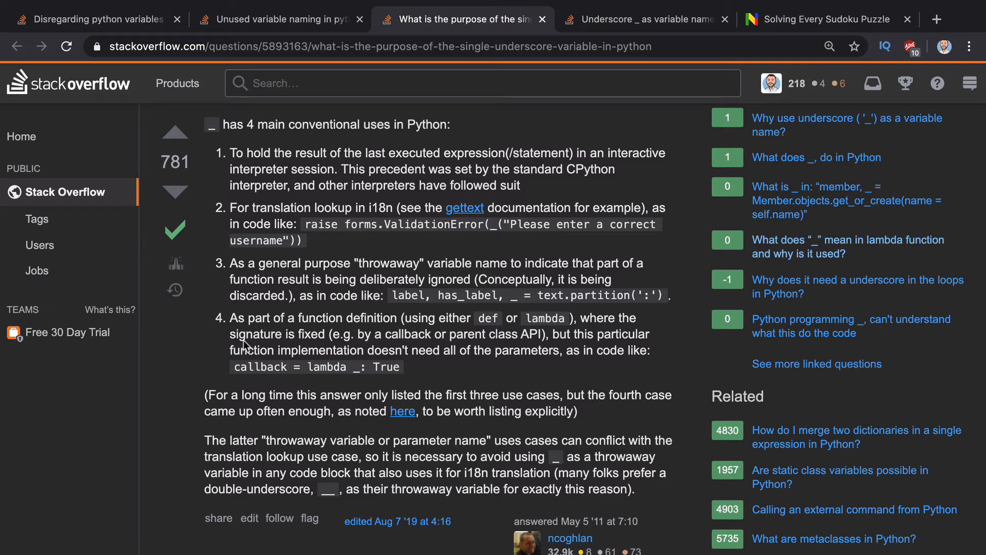
pyautogui.moveTo(270, 149)
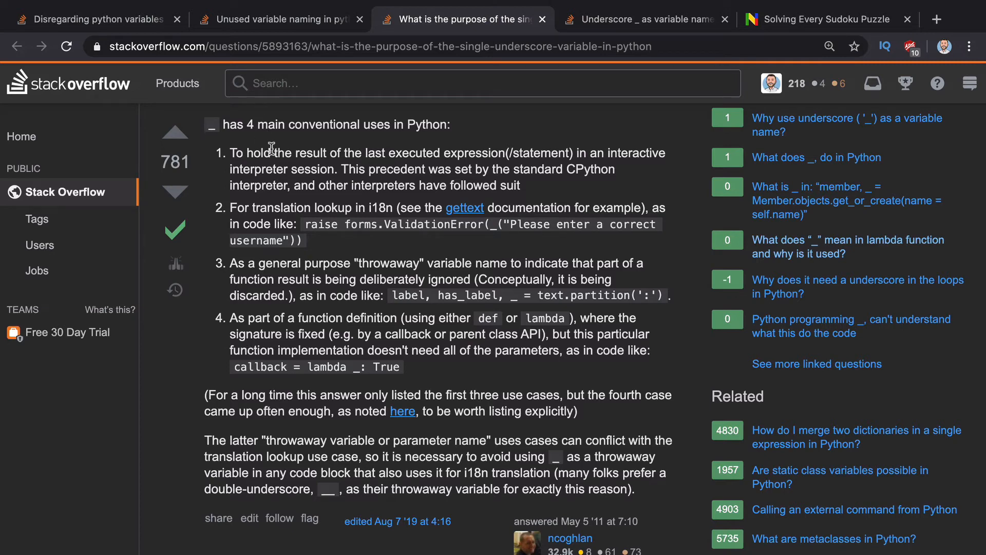
pyautogui.moveTo(345, 156)
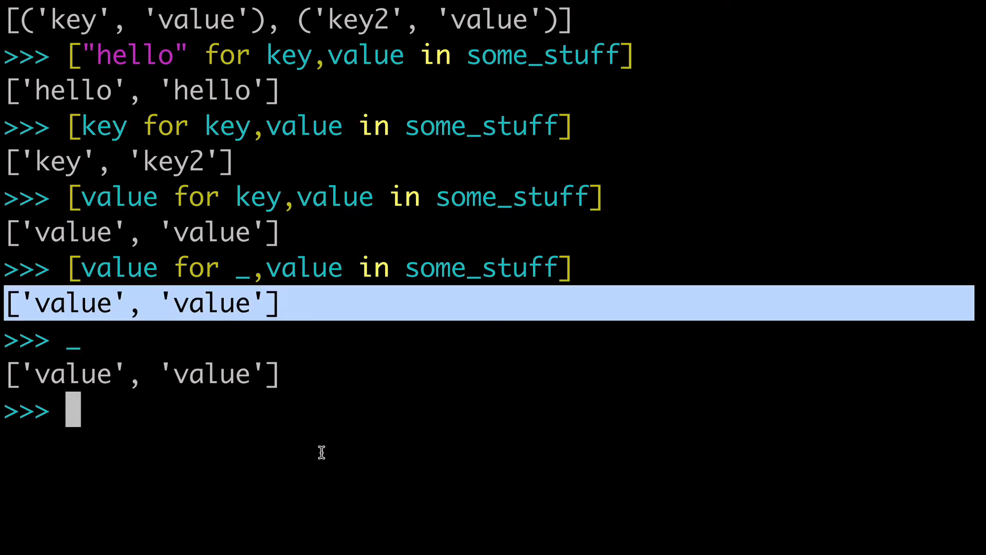
# Run ["hello" for key,value in some_stuff] and enter _ to echo the last result ['hello', 'hello']
pyautogui.write('some_stuff]')
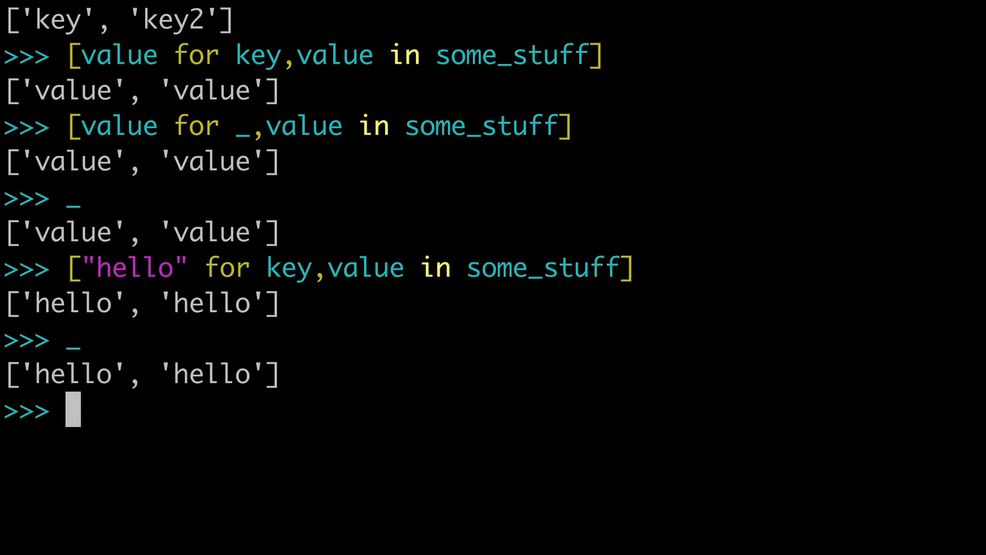
pyautogui.moveTo(94, 207)
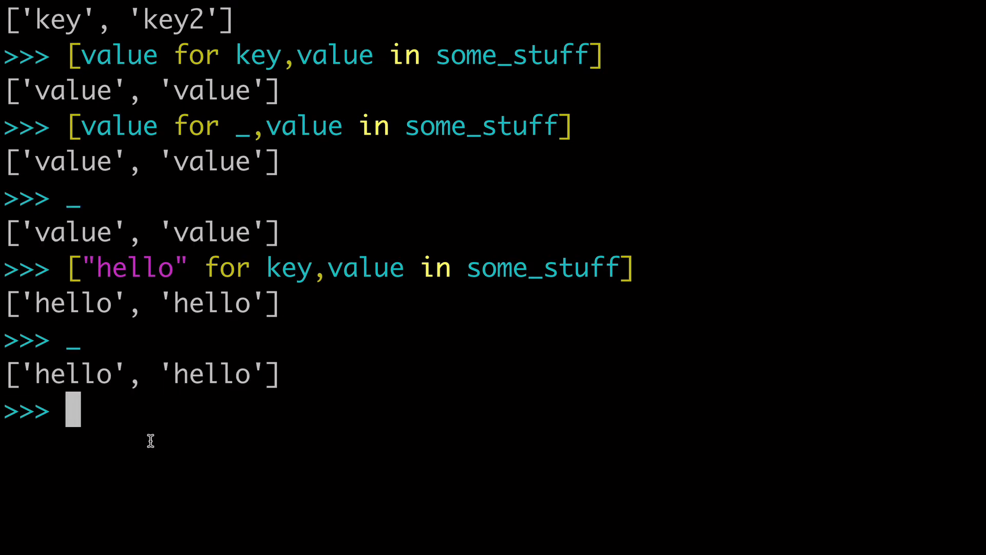
pyautogui.write('"')
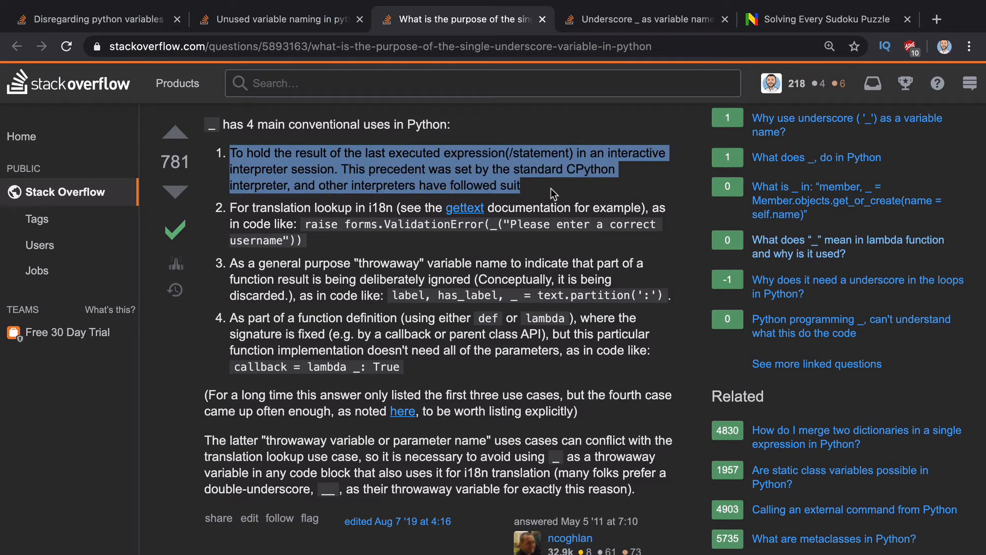
# Highlight the interpreter-session and i18n translation-lookup uses of _ in the answer, then rerun the _,value comprehension
pyautogui.click(472, 245)
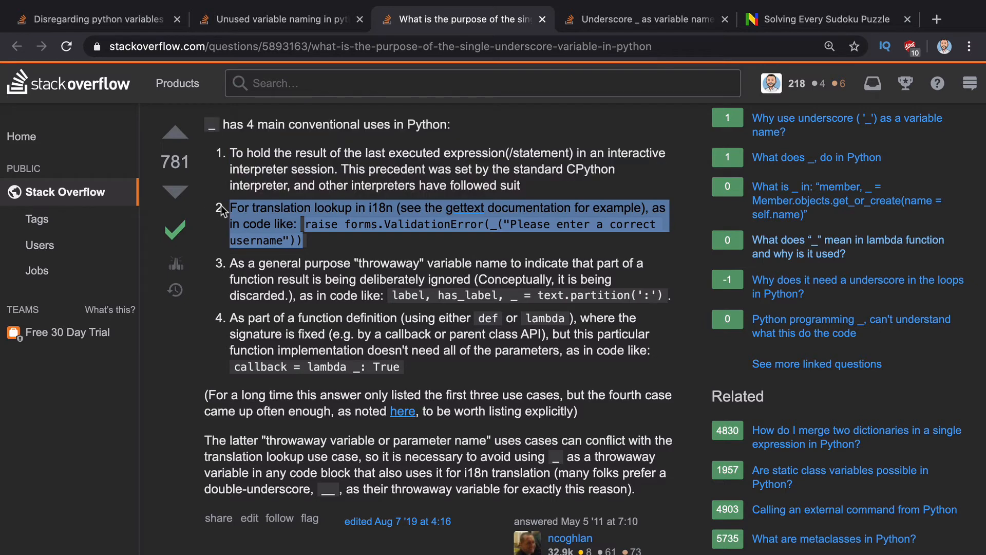
pyautogui.click(486, 225)
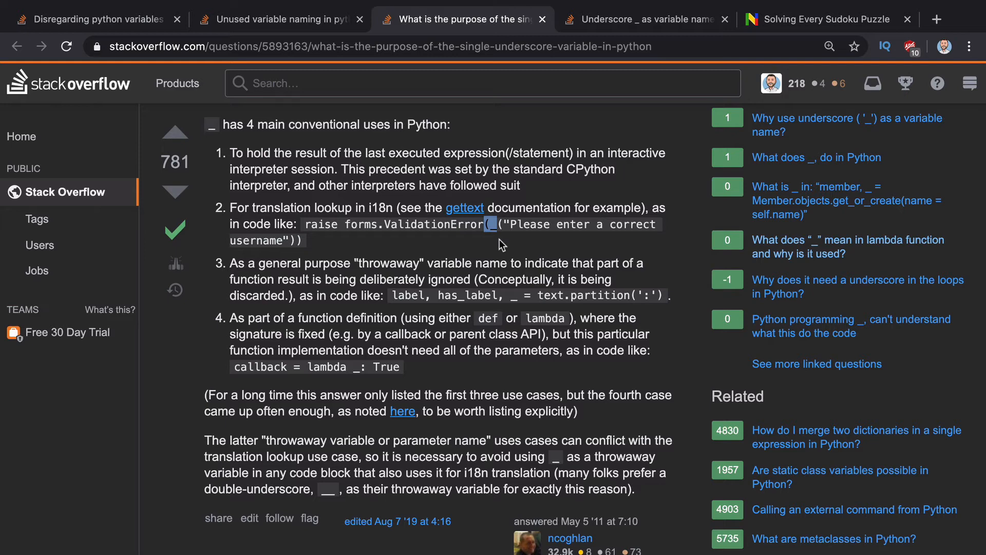
pyautogui.moveTo(495, 253)
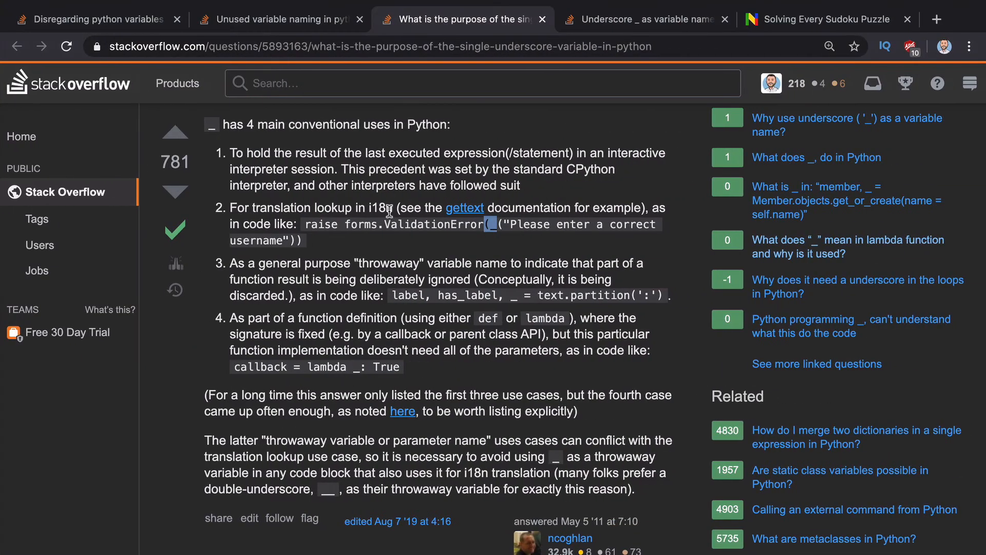
pyautogui.moveTo(398, 212)
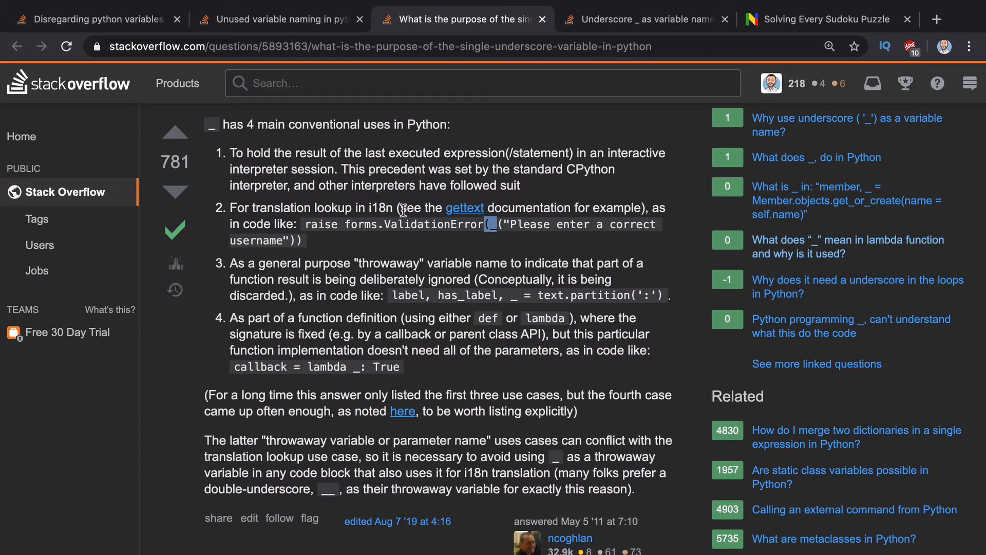
pyautogui.moveTo(232, 208); pyautogui.dragTo(302, 240)
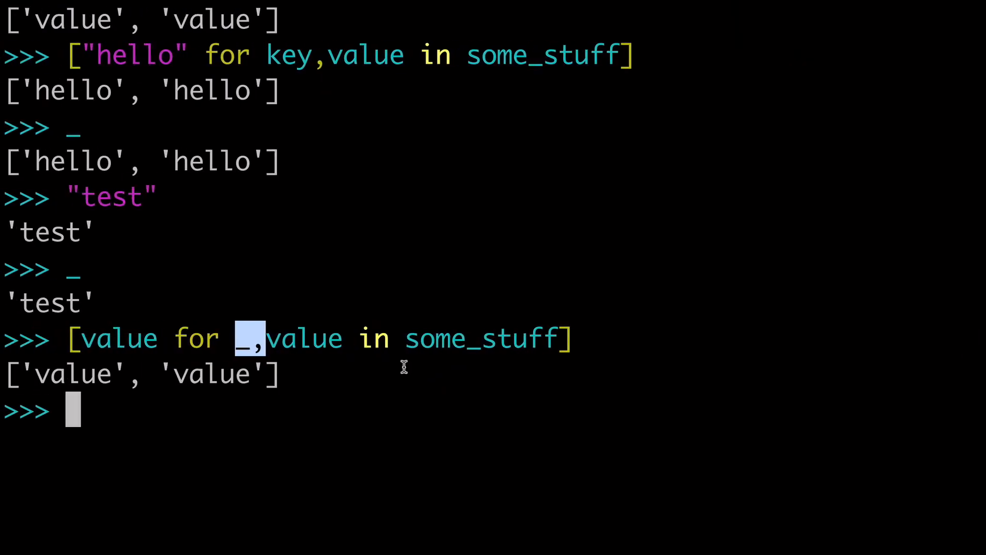
pyautogui.press('Return')
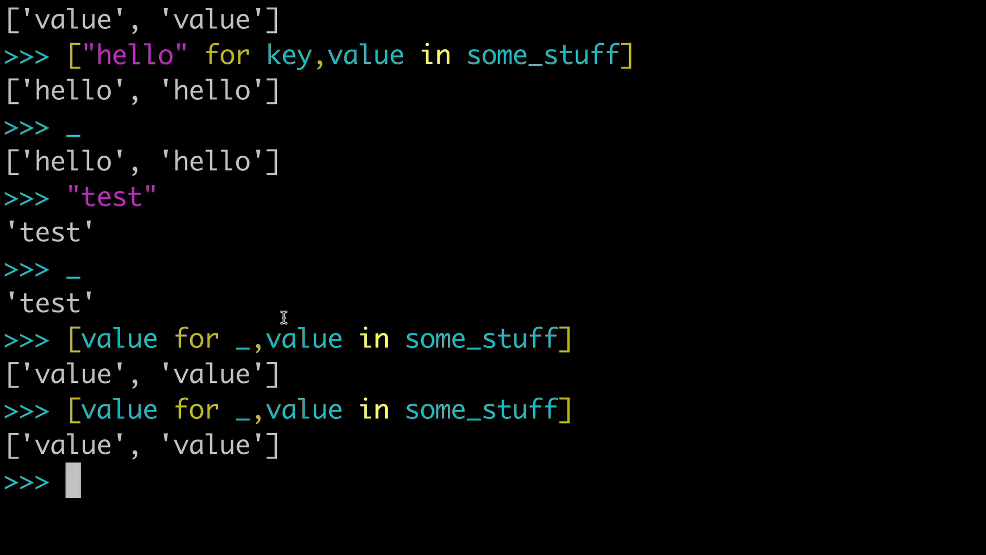
# Select the name Peter Norvig in the 'Underscore _ as variable name' question and look him up on Wikipedia
pyautogui.click(646, 18)
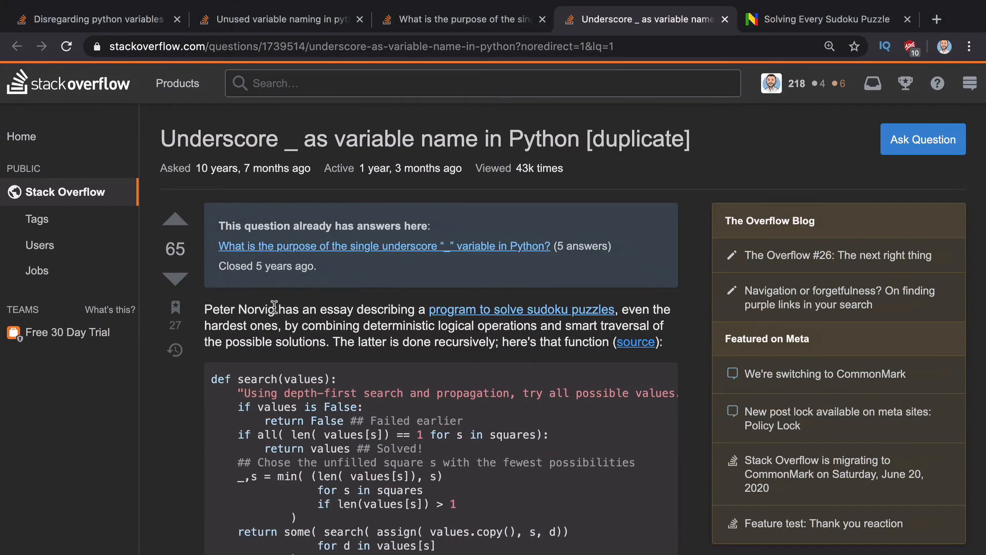
pyautogui.doubleClick(238, 310)
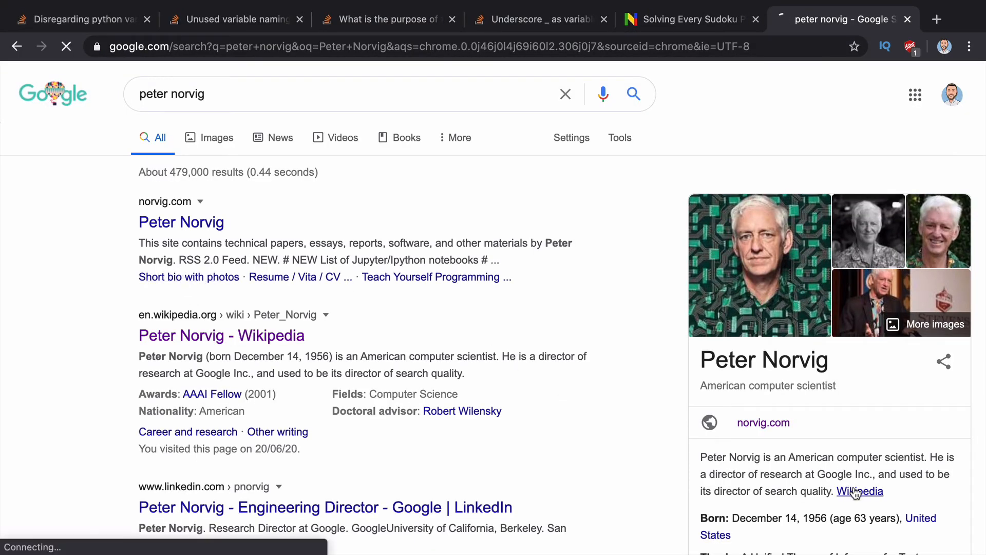
pyautogui.click(859, 491)
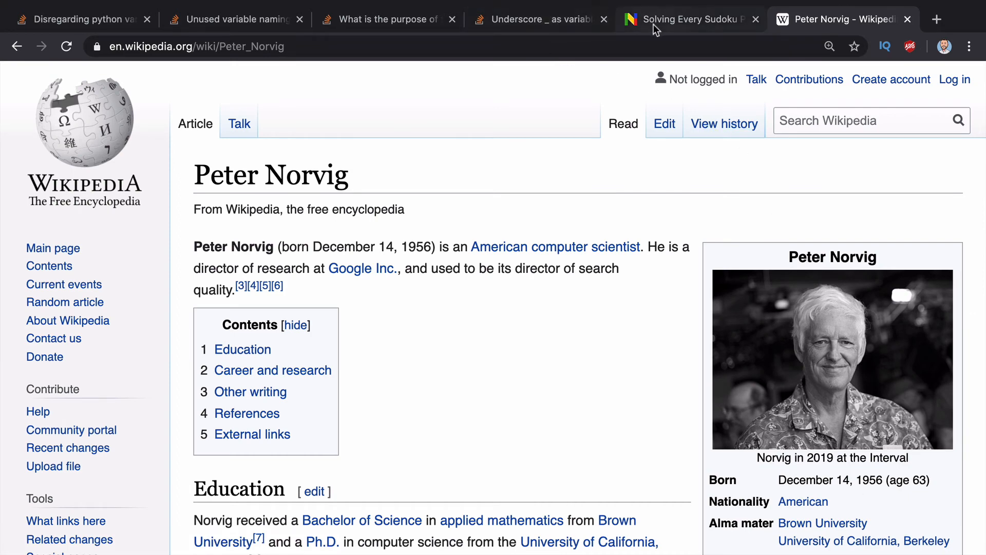
# Compare Norvig's Solving Every Sudoku Puzzle page with the question's _,s = min() search function
pyautogui.click(689, 18)
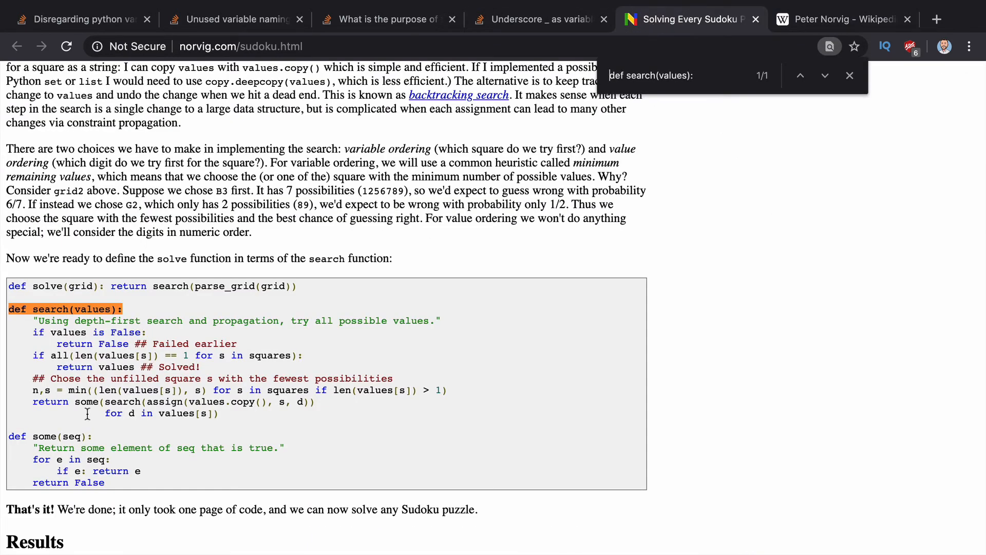
pyautogui.click(537, 19)
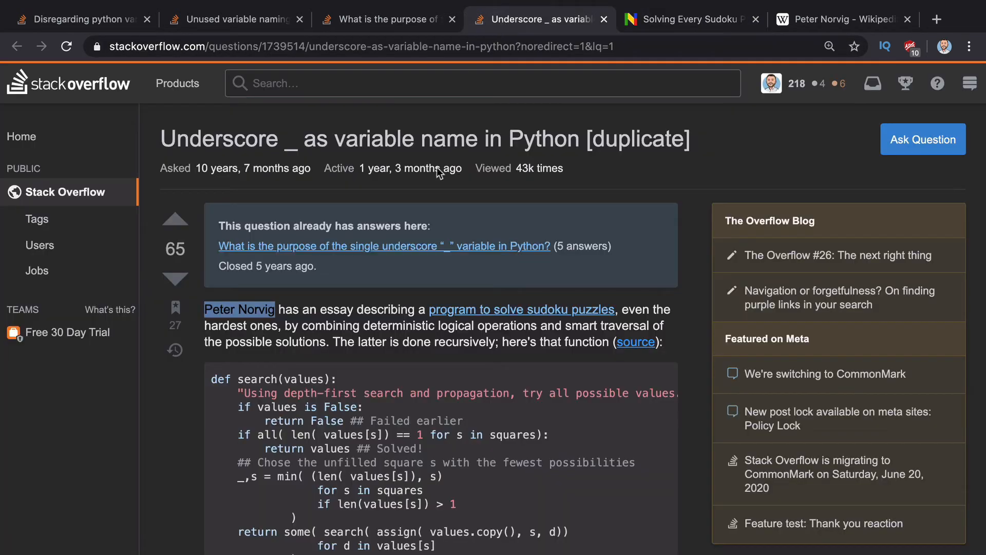
pyautogui.scroll(-3)
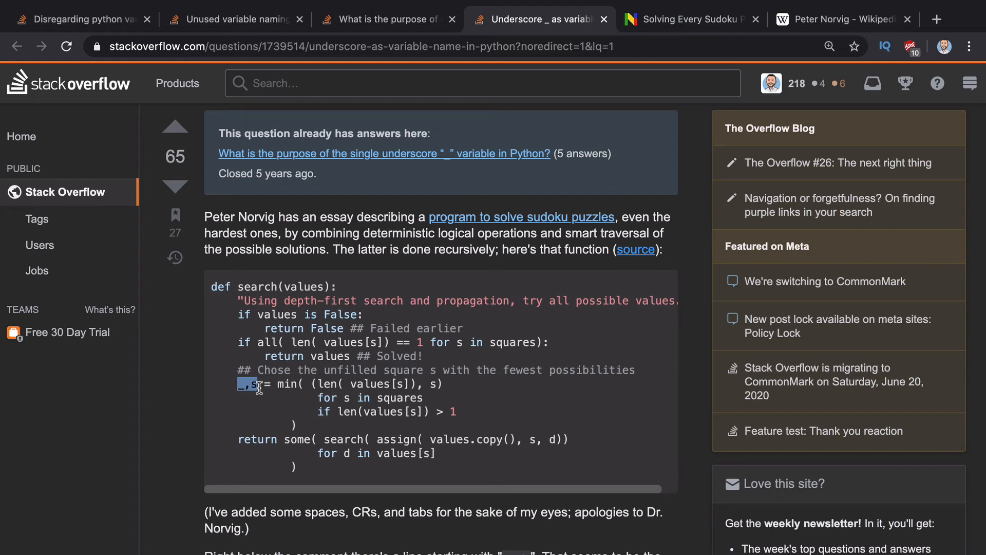
pyautogui.moveTo(484, 227)
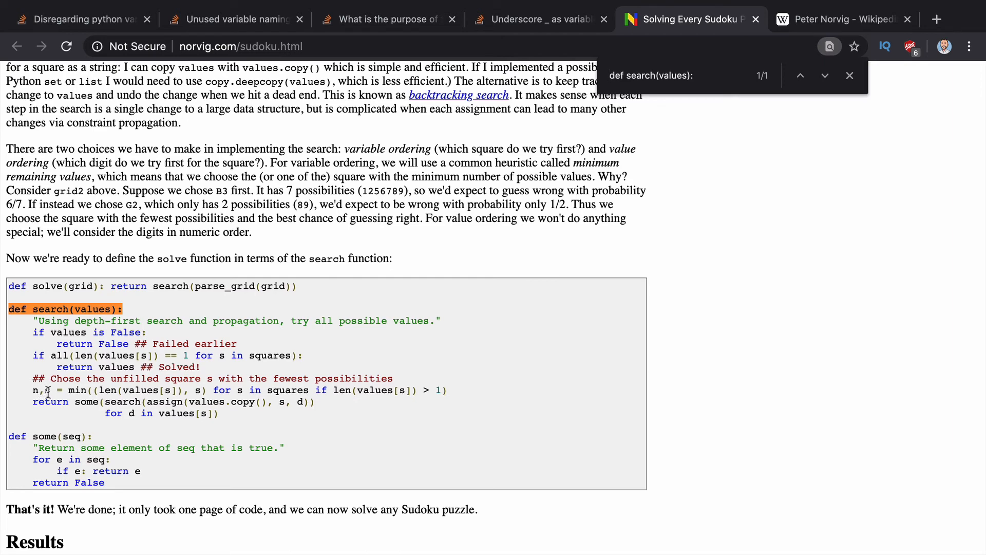
# Select n,s = min(...) in Norvig's search function and contrast it with the _,s version quoted on Stack Overflow
pyautogui.doubleClick(38, 391)
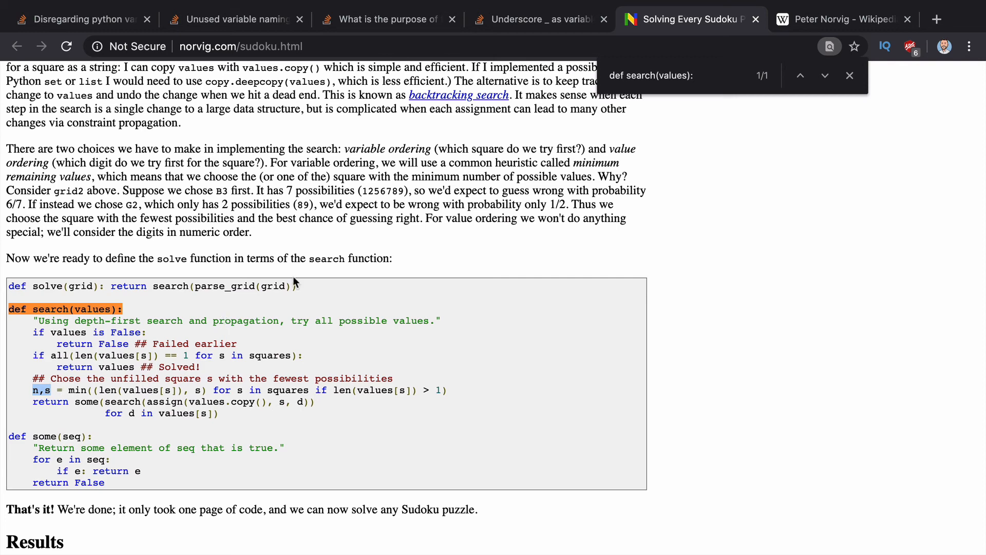
pyautogui.click(537, 19)
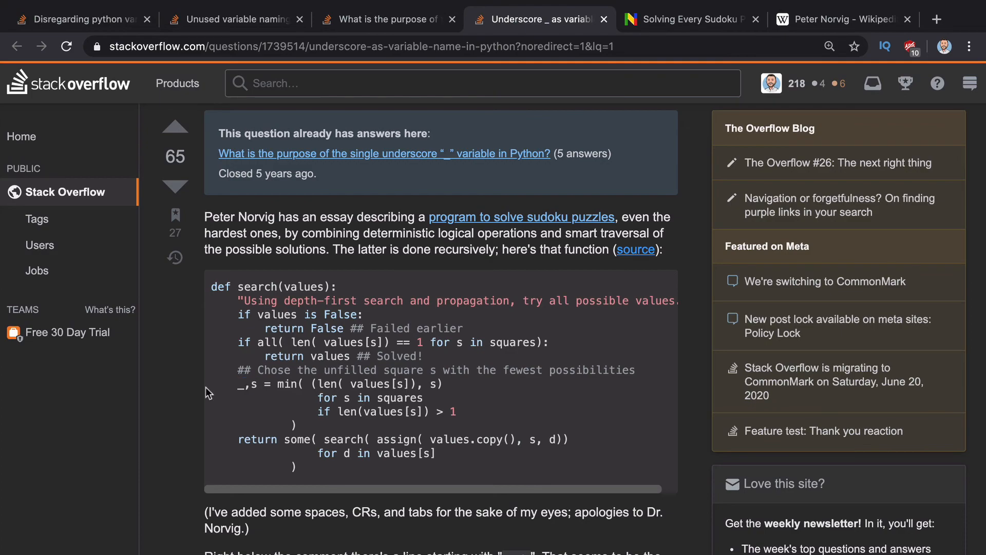
pyautogui.scroll(-3)
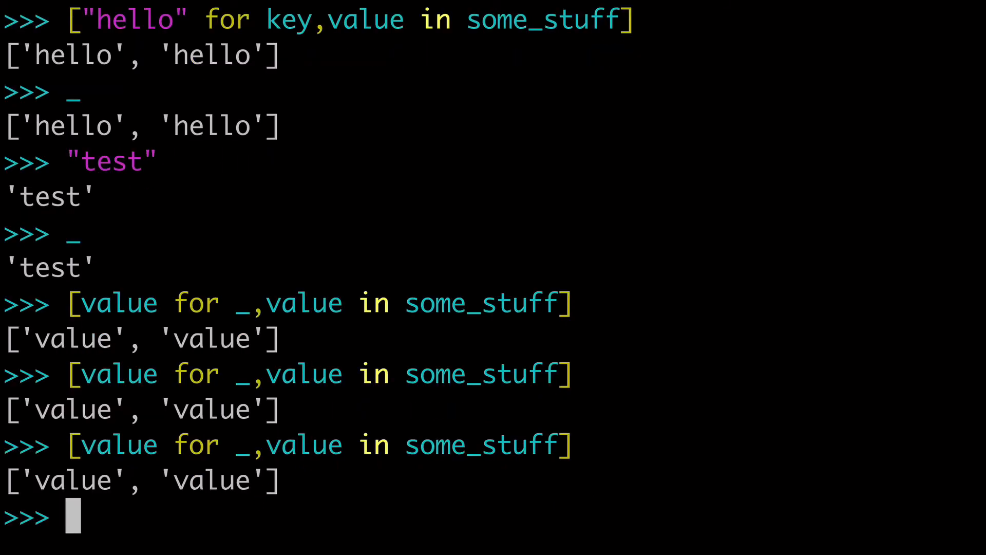
# Retype [value for _,value in some_stuff] after the unused version, glancing at Norvig's sudoku code again
pyautogui.write('[value for _,value in some_stuff]')
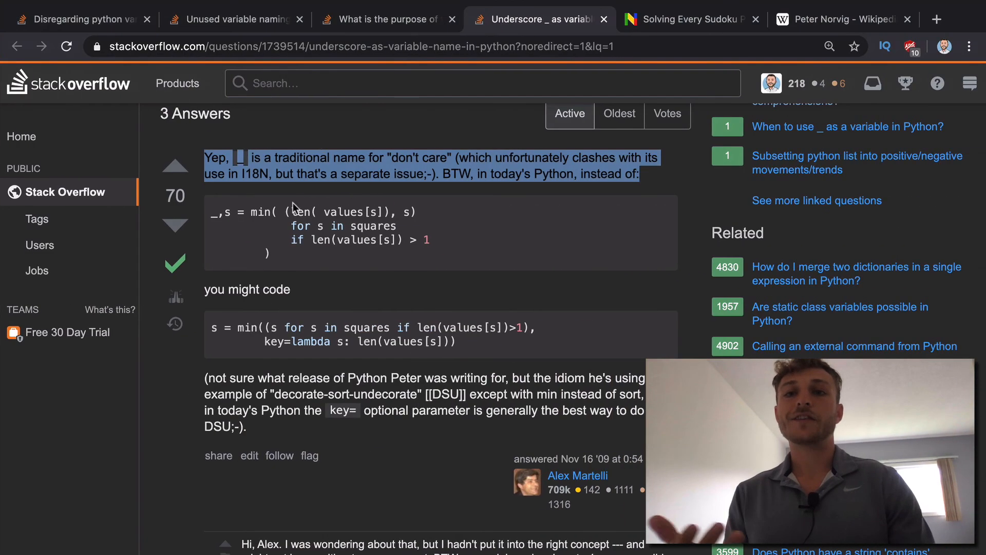
pyautogui.click(688, 18)
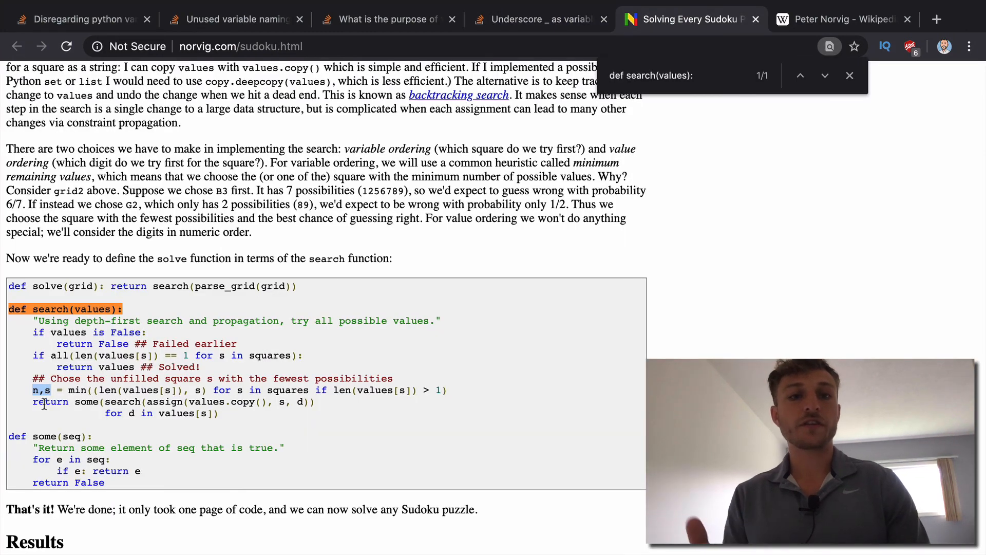
pyautogui.click(537, 18)
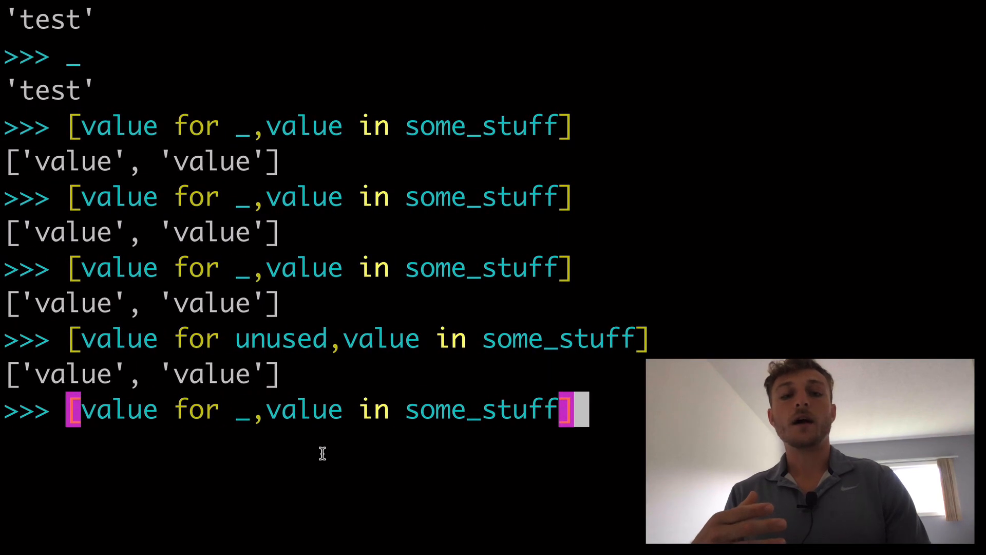
# Replace the _ loop variable with dummy so the comprehension still returns ['value', 'value']
pyautogui.doubleClick(241, 410)
pyautogui.write('du')
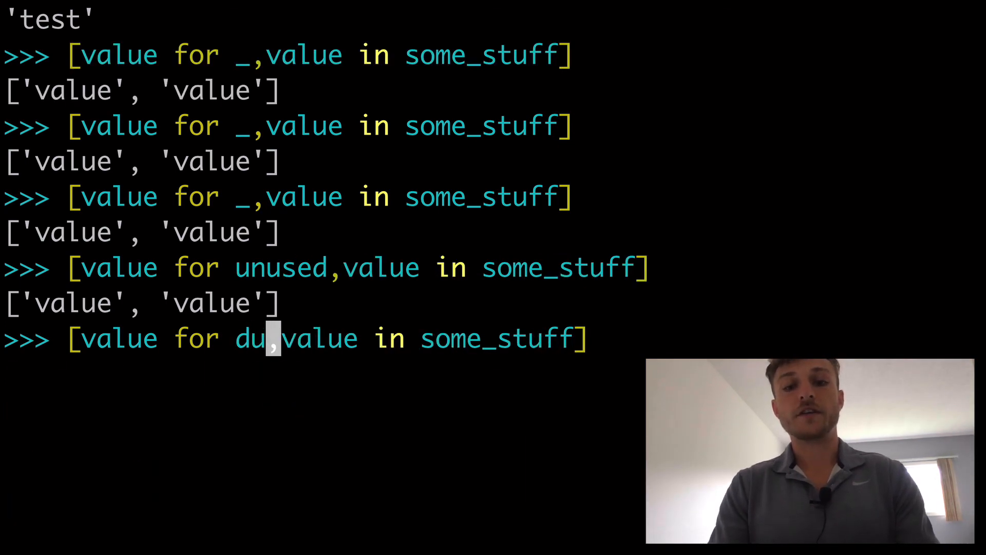
pyautogui.write('mmy')
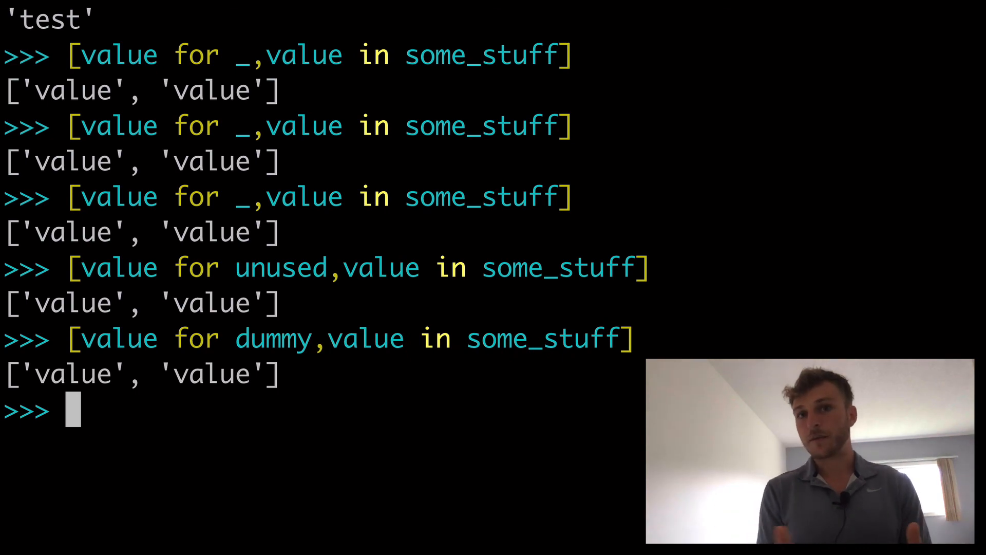